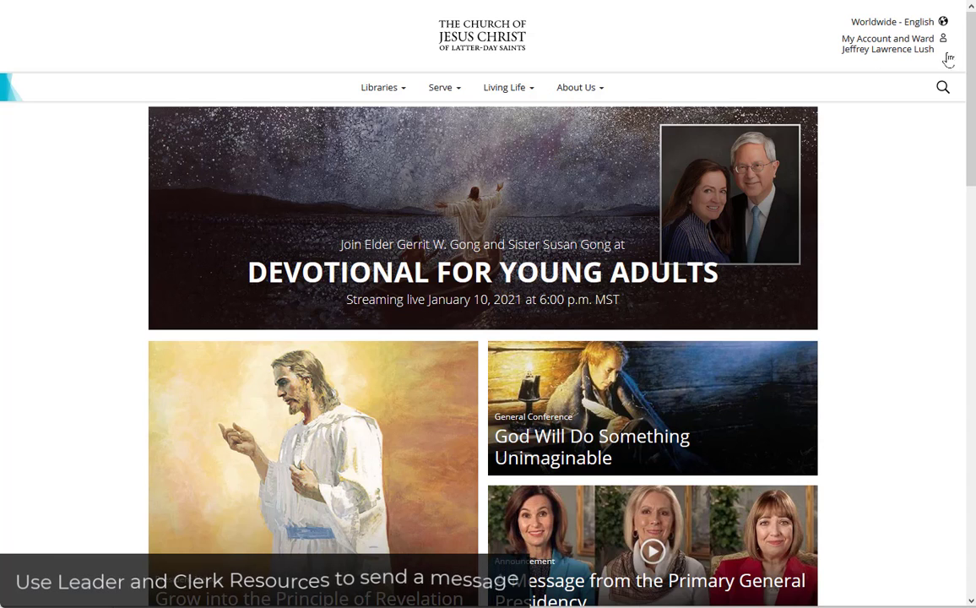
Open the account and ward menu on churchofjesuschrist.org
left_click(887, 43)
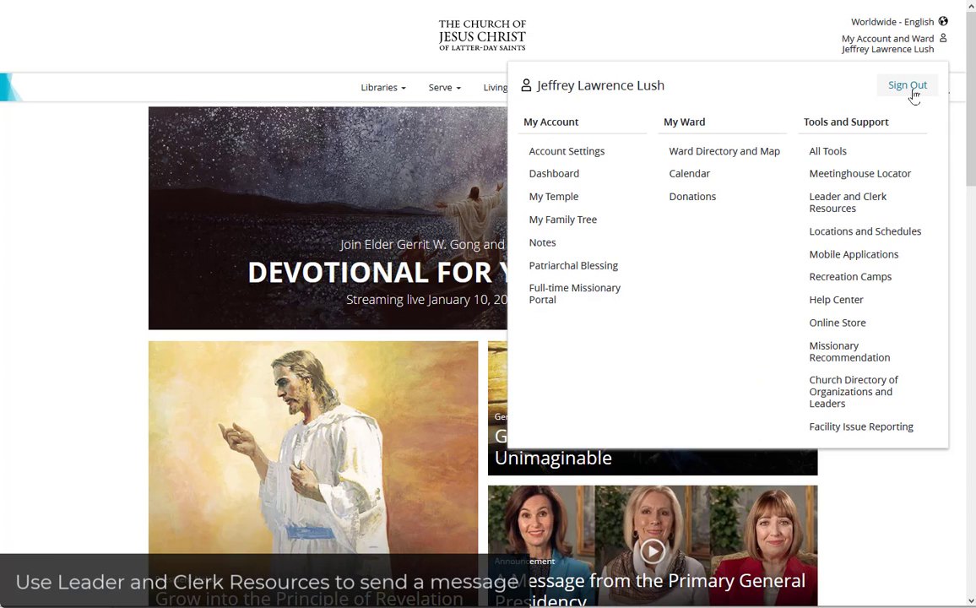
mouse_move(869, 50)
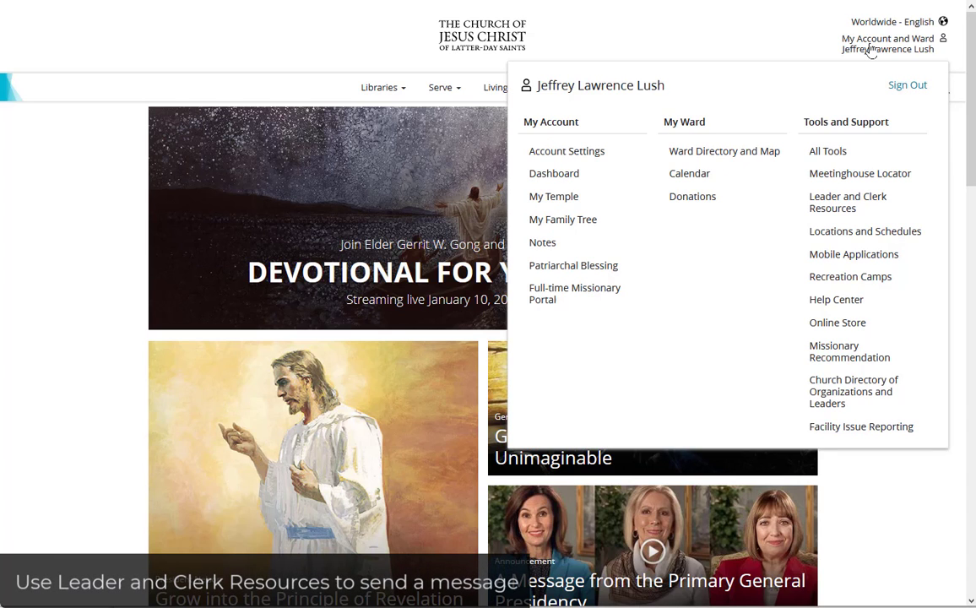
mouse_move(827, 150)
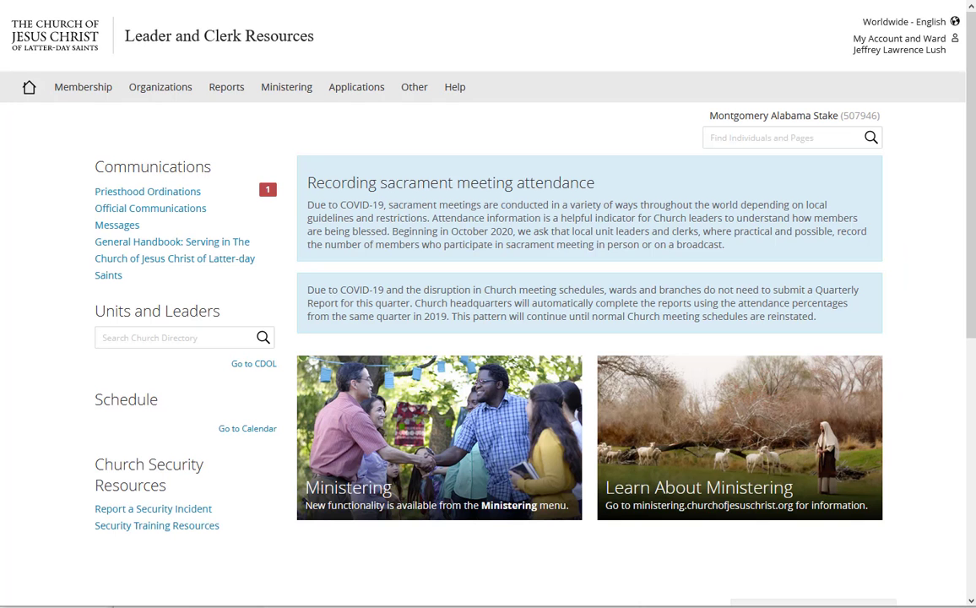
mouse_move(356, 86)
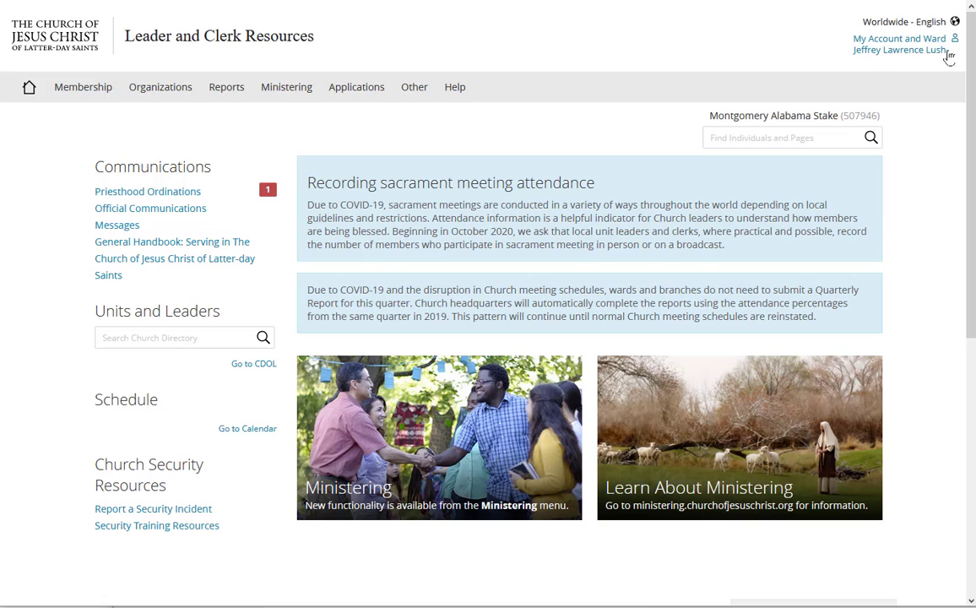
mouse_move(513, 84)
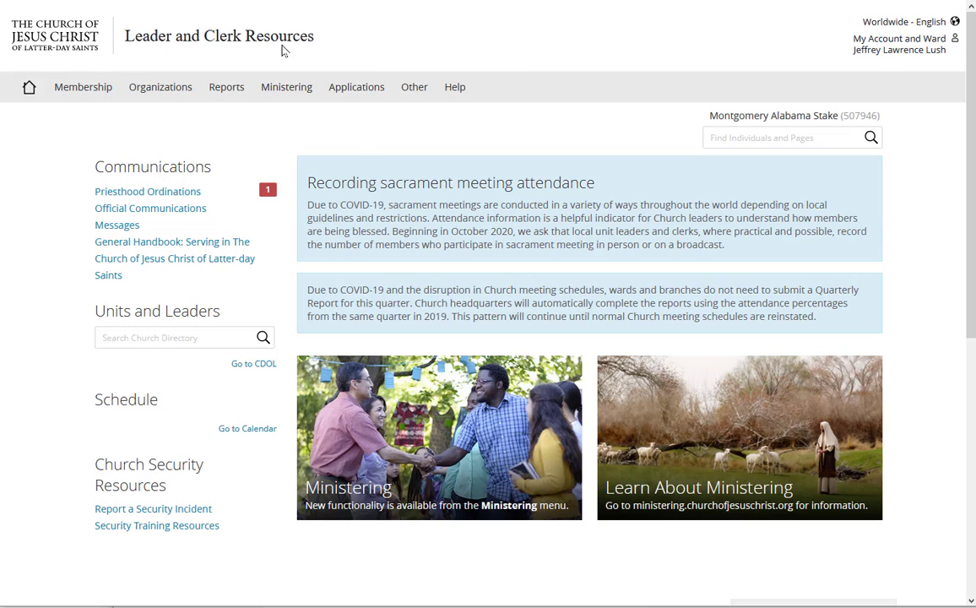
mouse_move(356, 91)
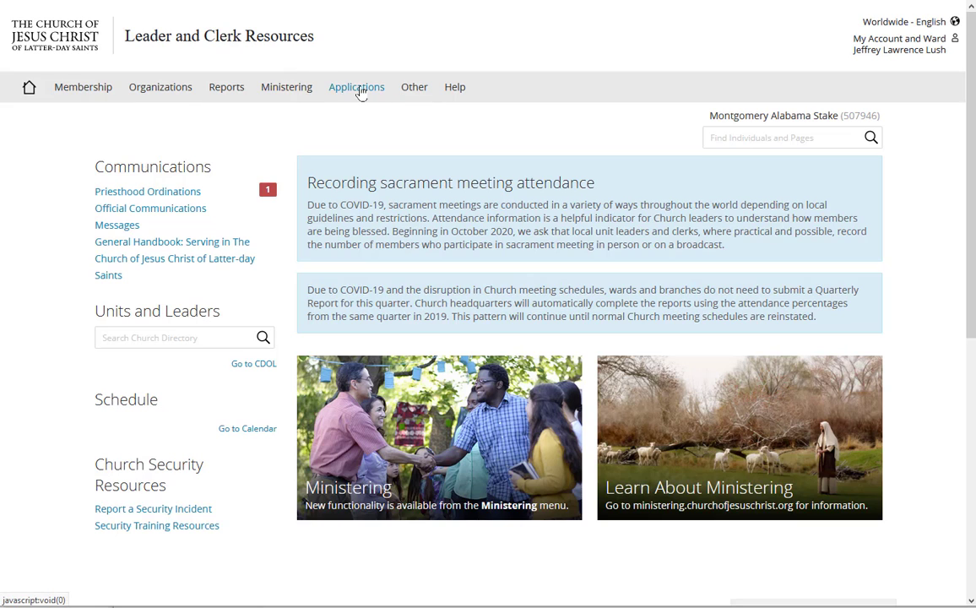
Choose Send a Message from the Applications menu
left_click(356, 86)
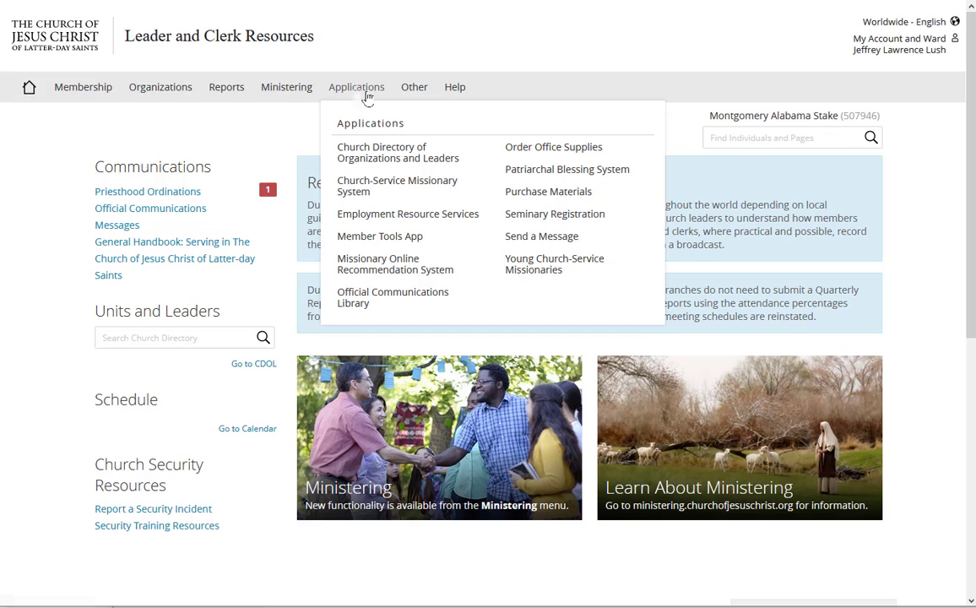
mouse_move(554, 243)
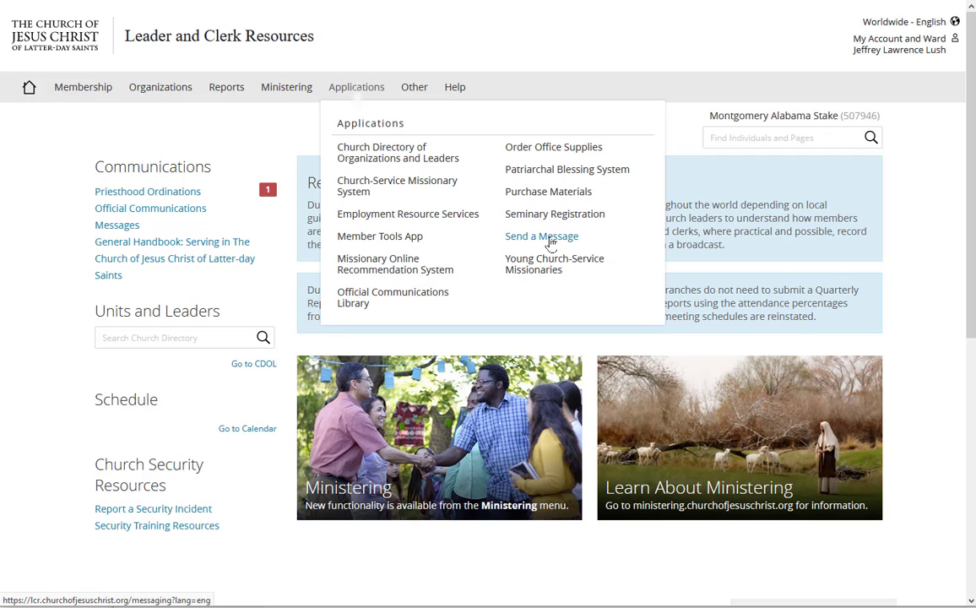
left_click(541, 235)
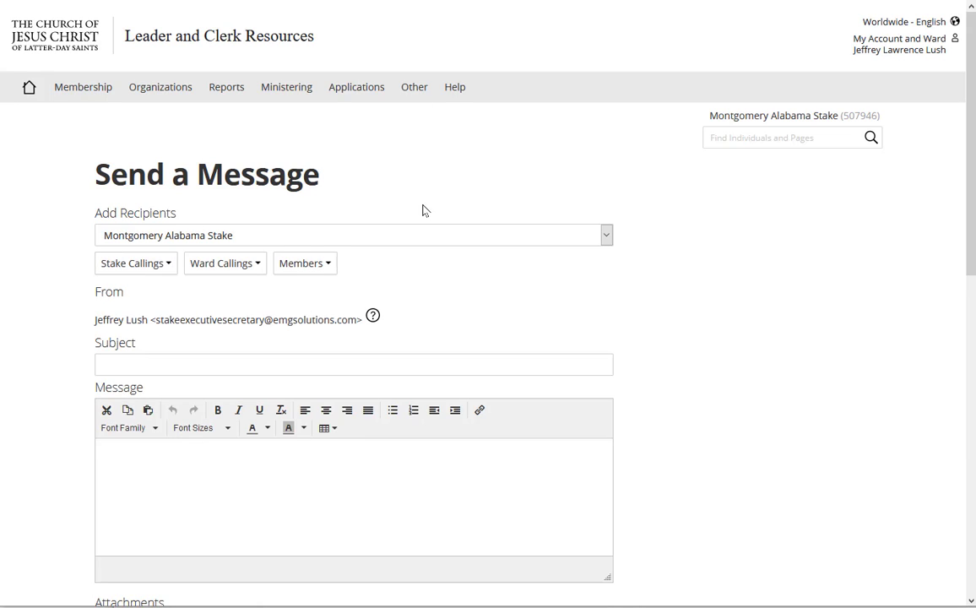
mouse_move(222, 240)
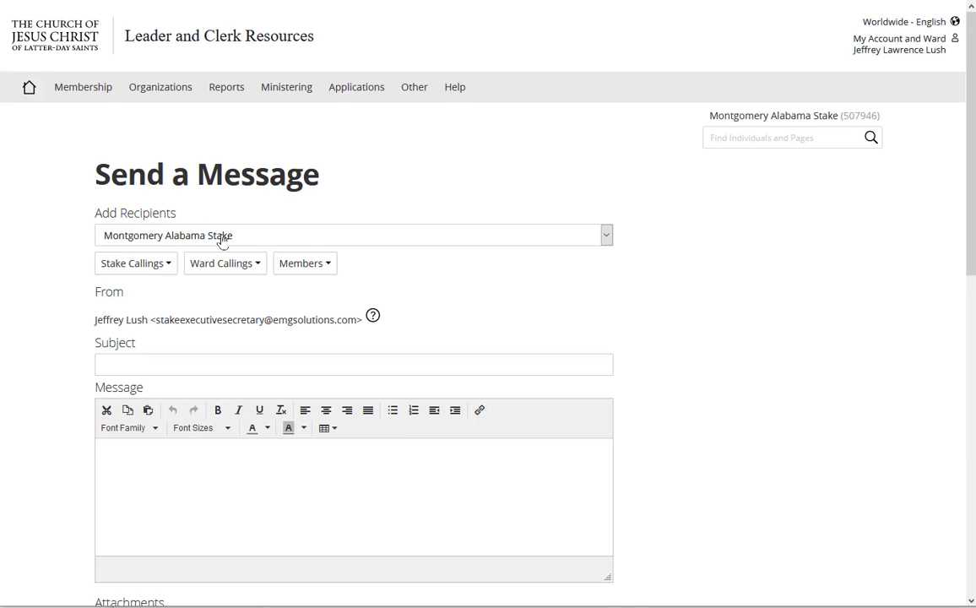
mouse_move(119, 241)
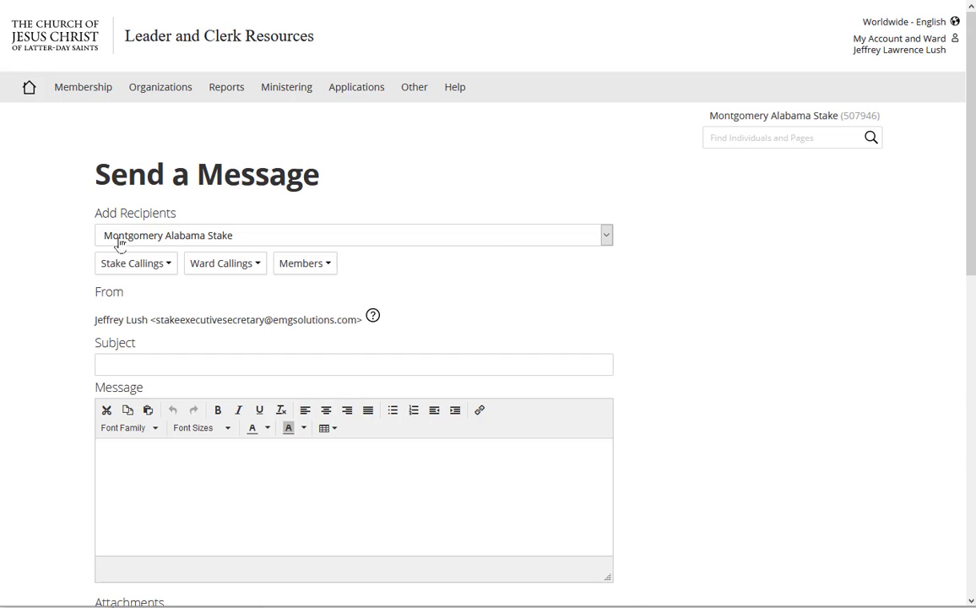
mouse_move(159, 239)
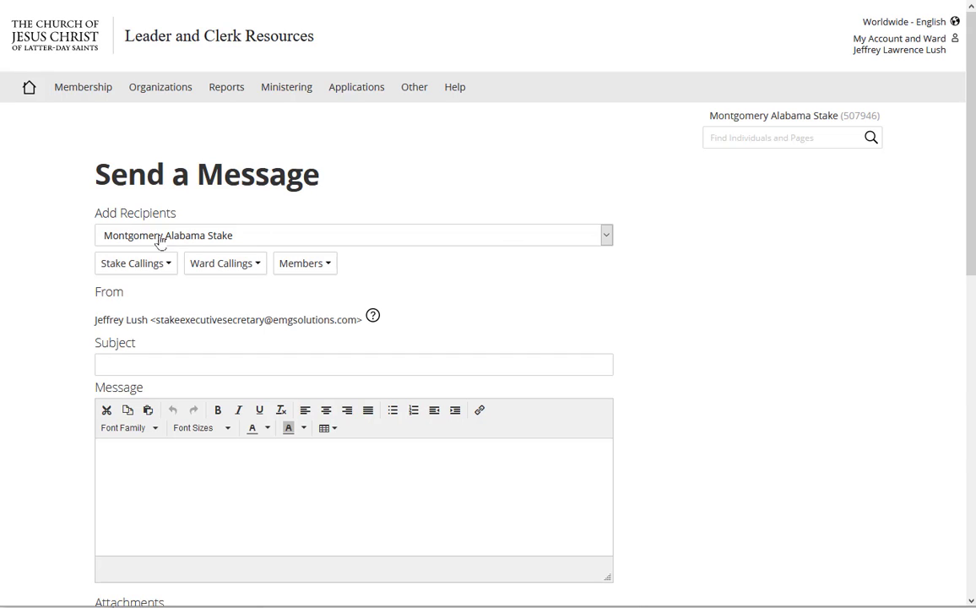
Browse the Stake Callings, Ward Callings and Members recipient groups, ending on Stake Callings
scroll("down", 3)
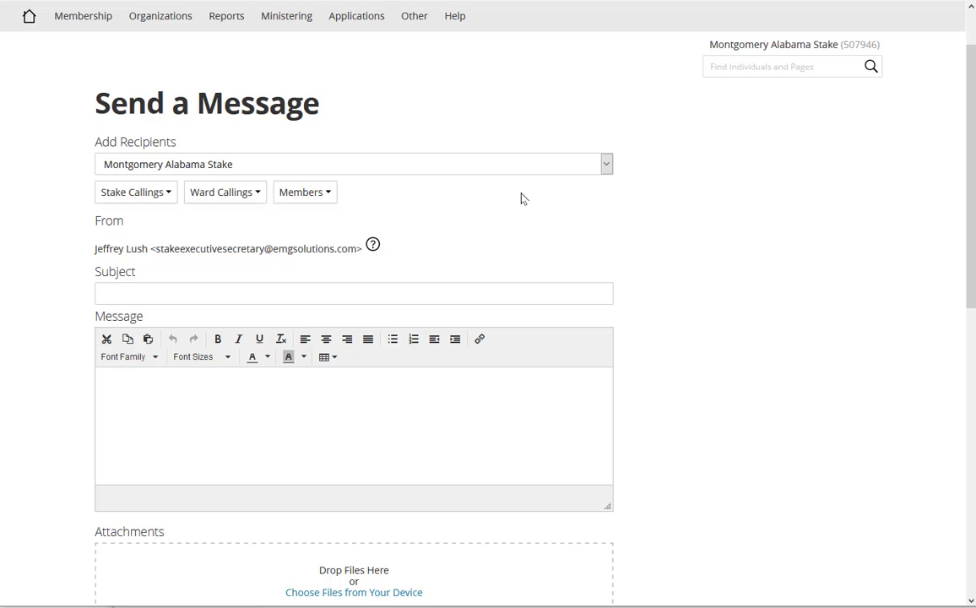
mouse_move(224, 168)
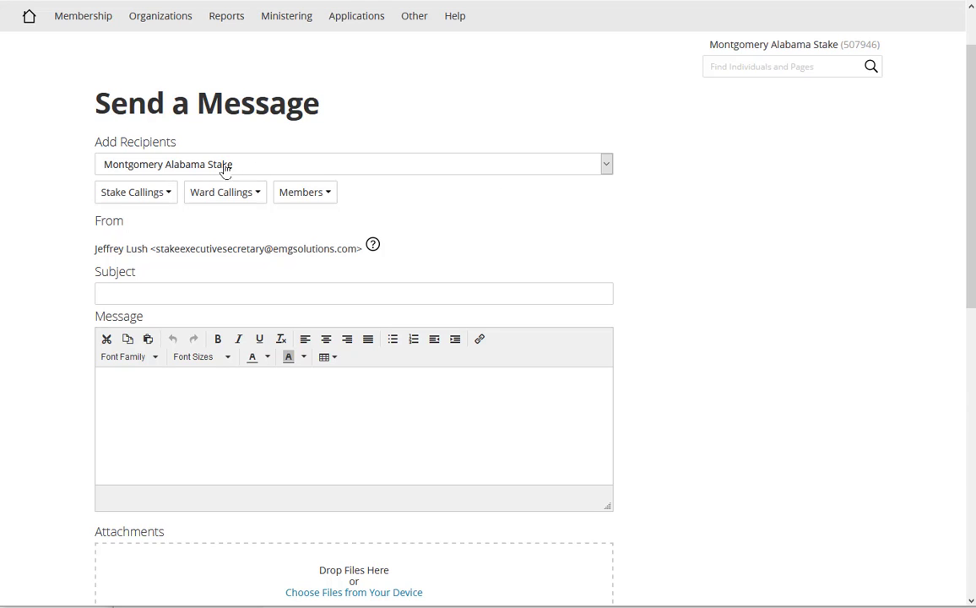
mouse_move(136, 197)
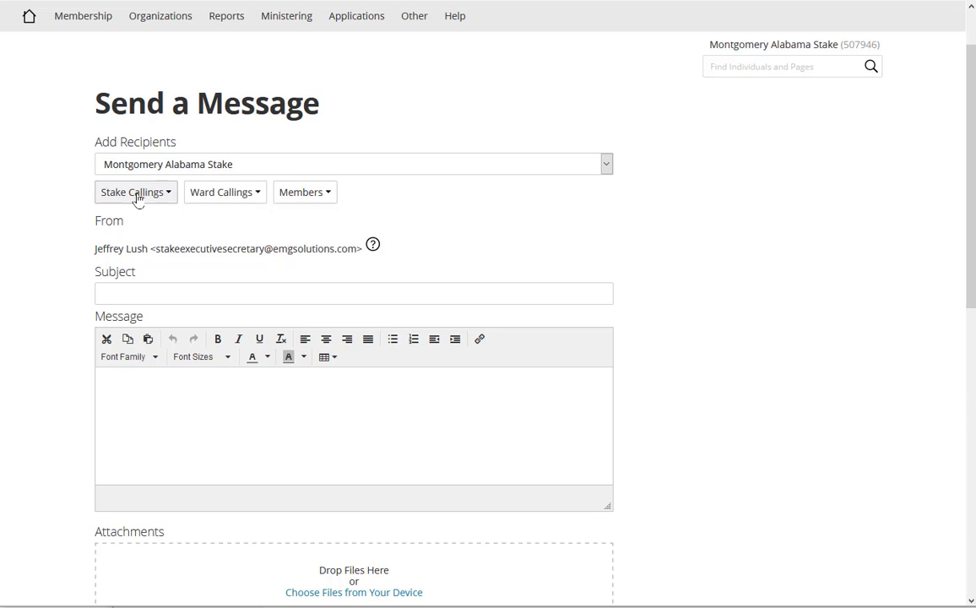
left_click(134, 192)
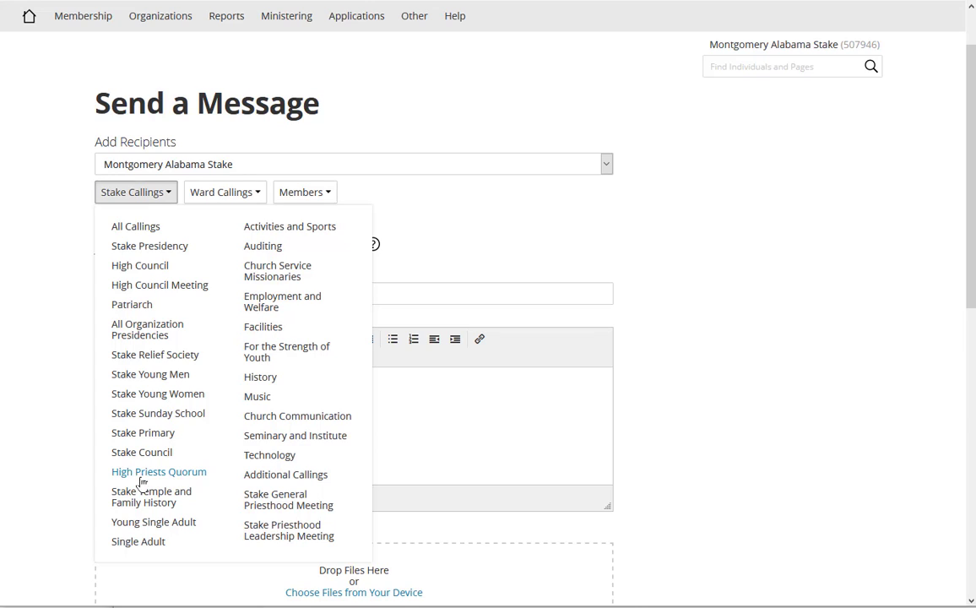
mouse_move(216, 196)
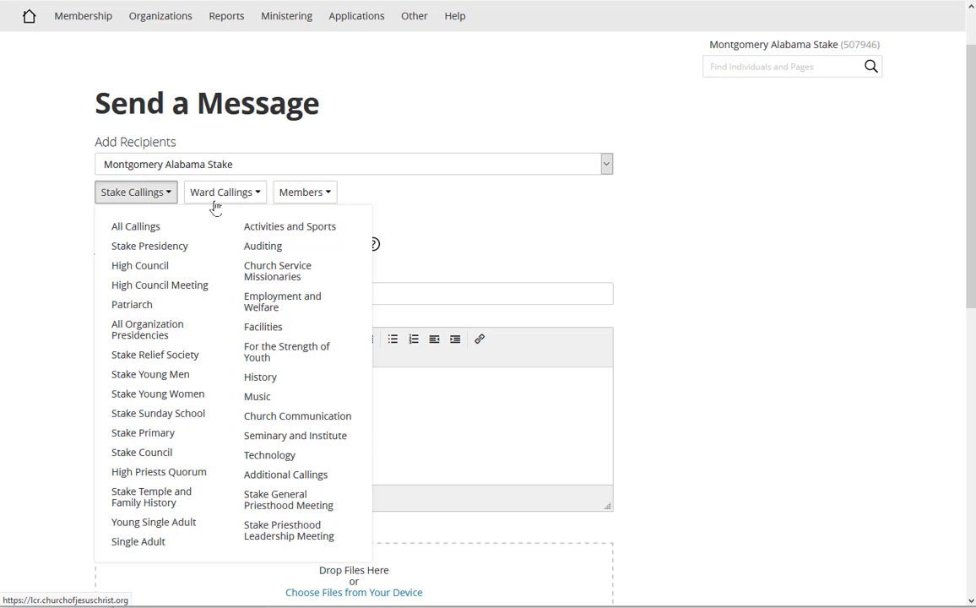
left_click(224, 191)
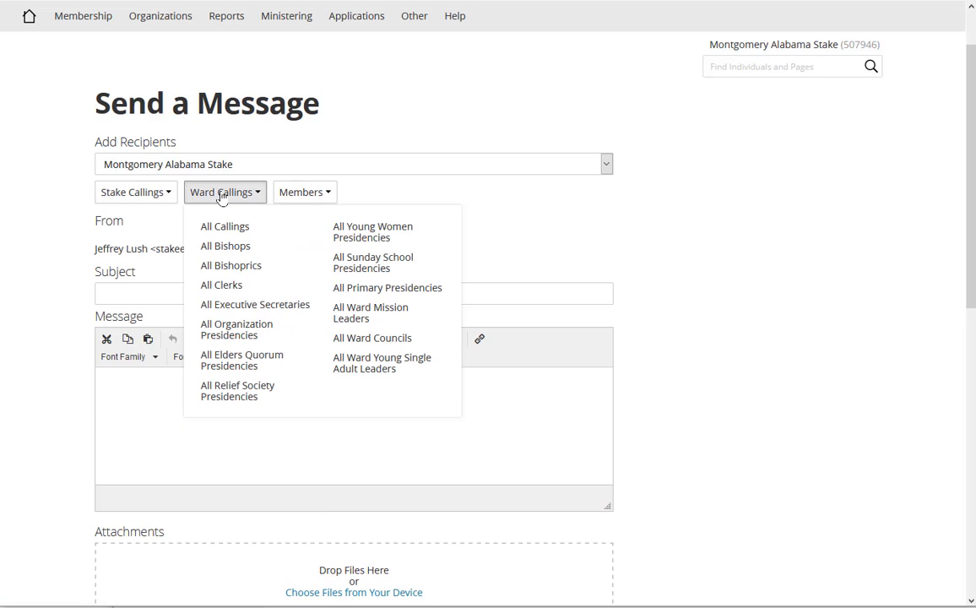
left_click(304, 192)
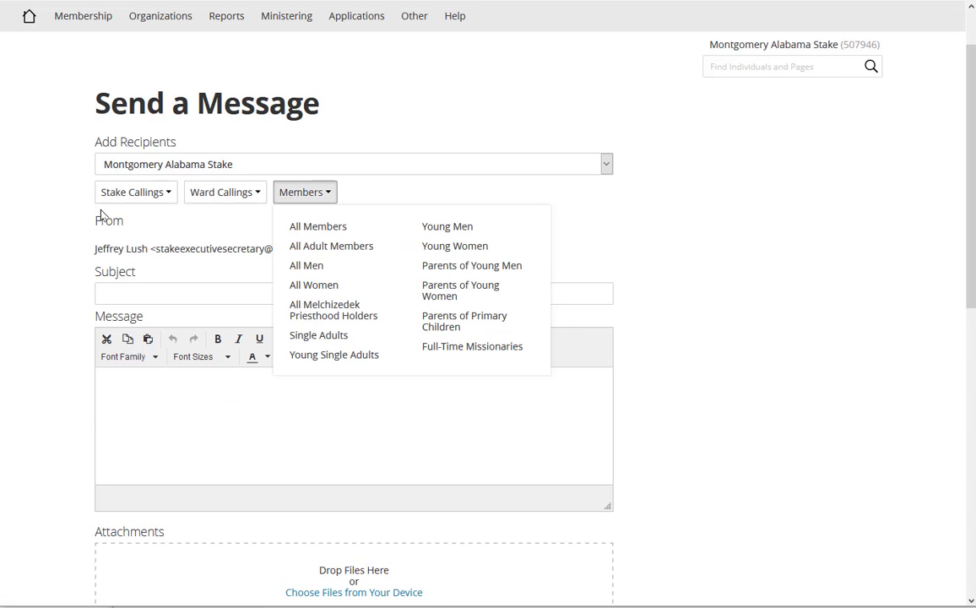
left_click(133, 192)
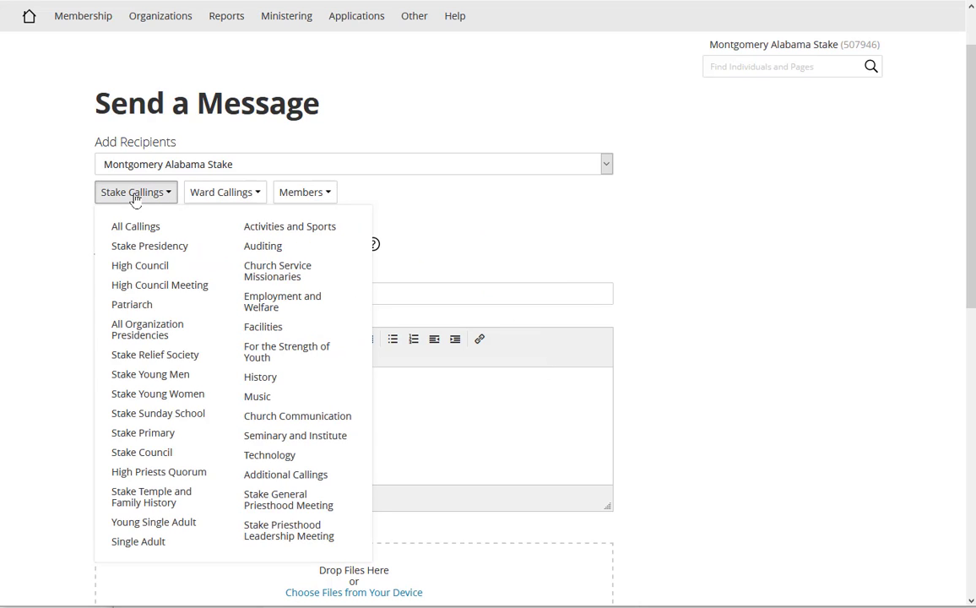
Add all seventeen High Council Meeting members as message recipients
left_click(160, 285)
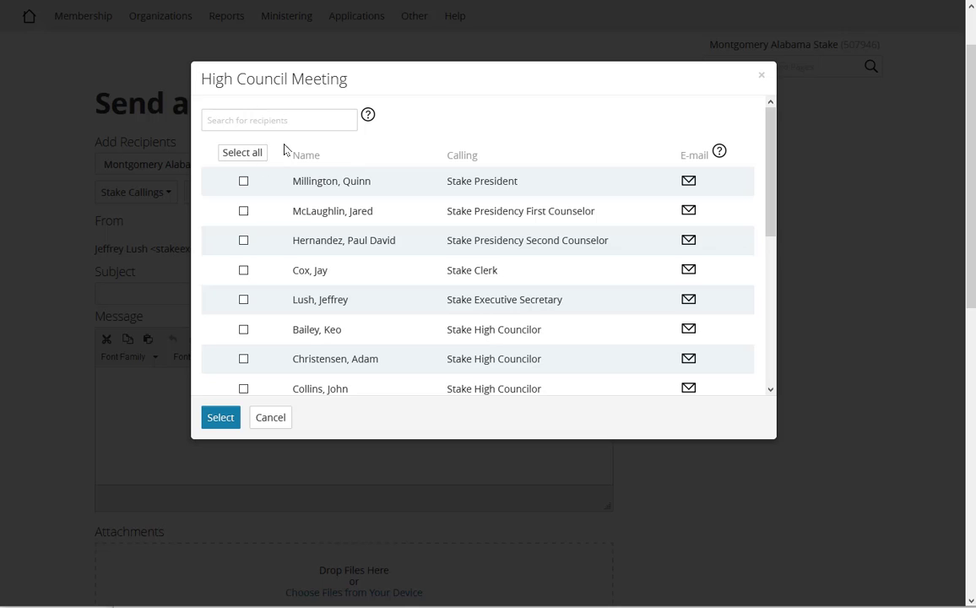
left_click(241, 152)
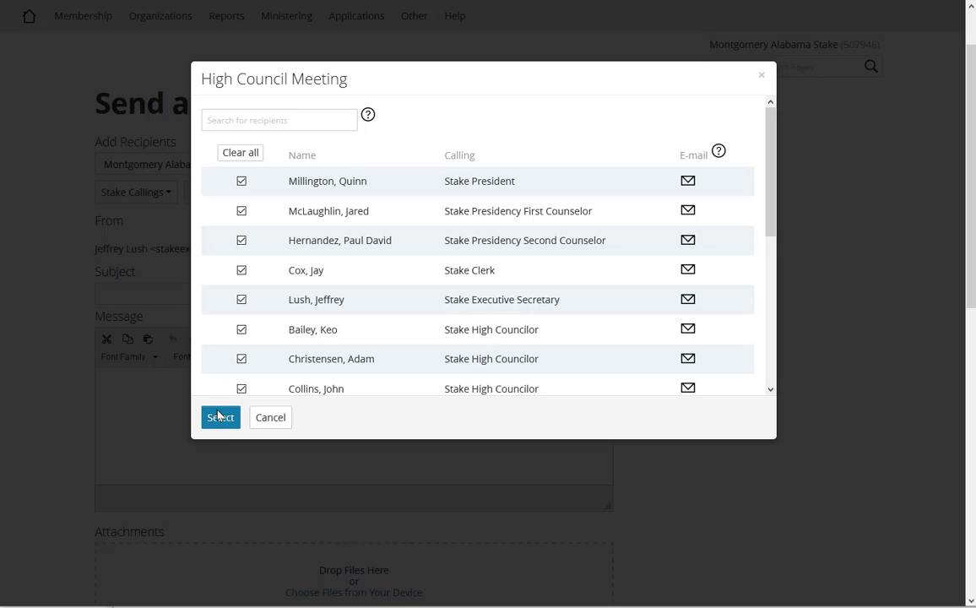
left_click(240, 152)
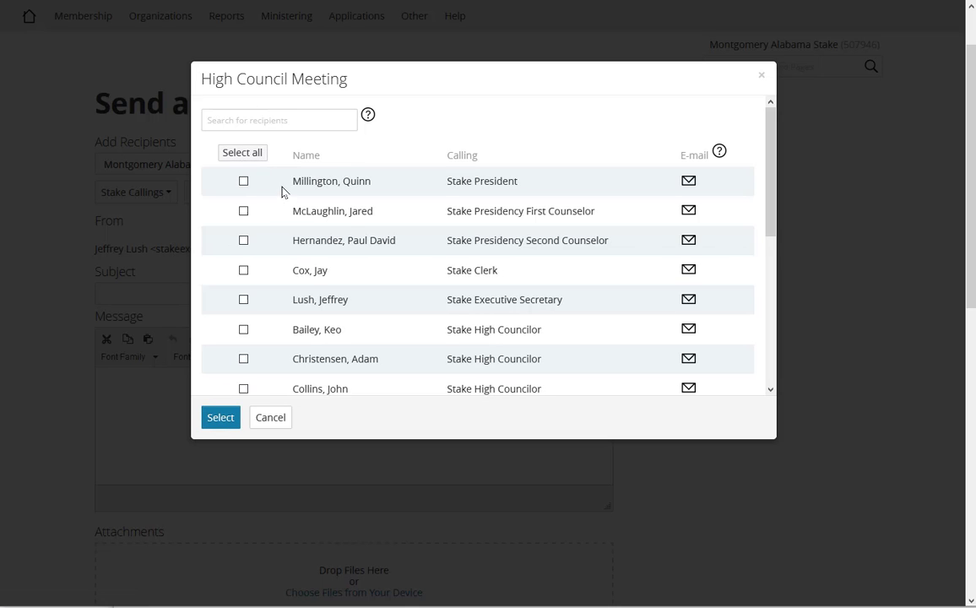
left_click(220, 417)
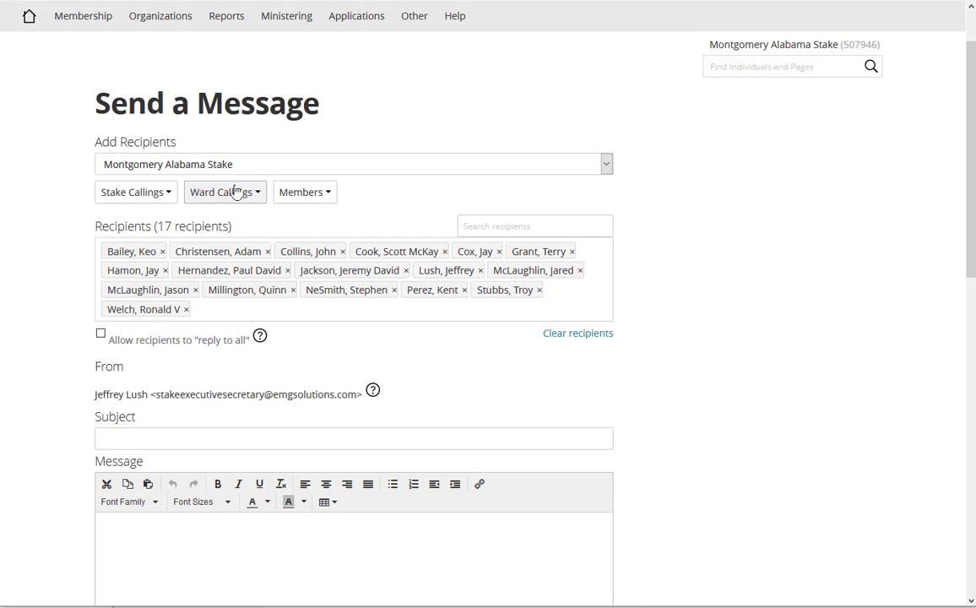
left_click(221, 191)
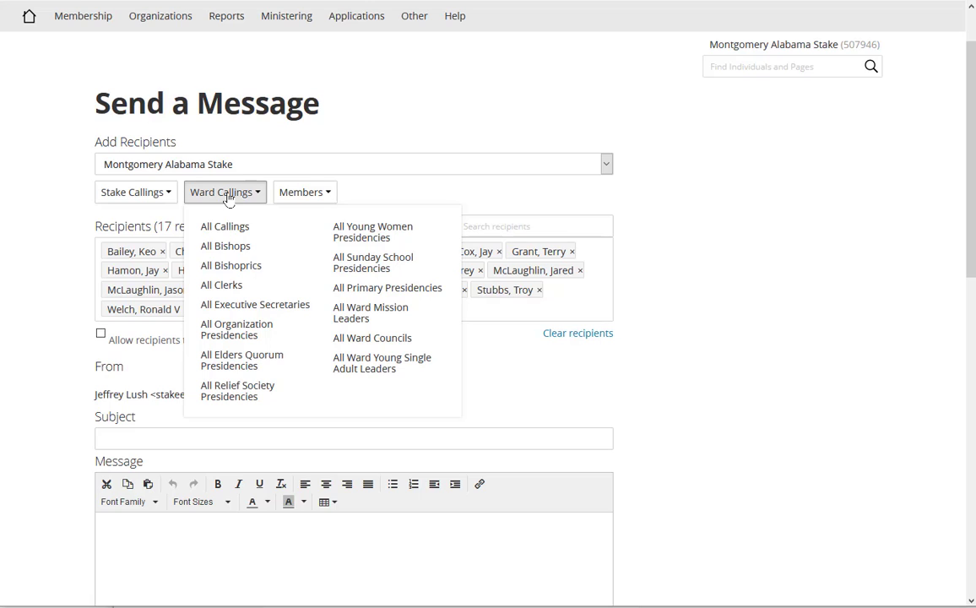
mouse_move(223, 424)
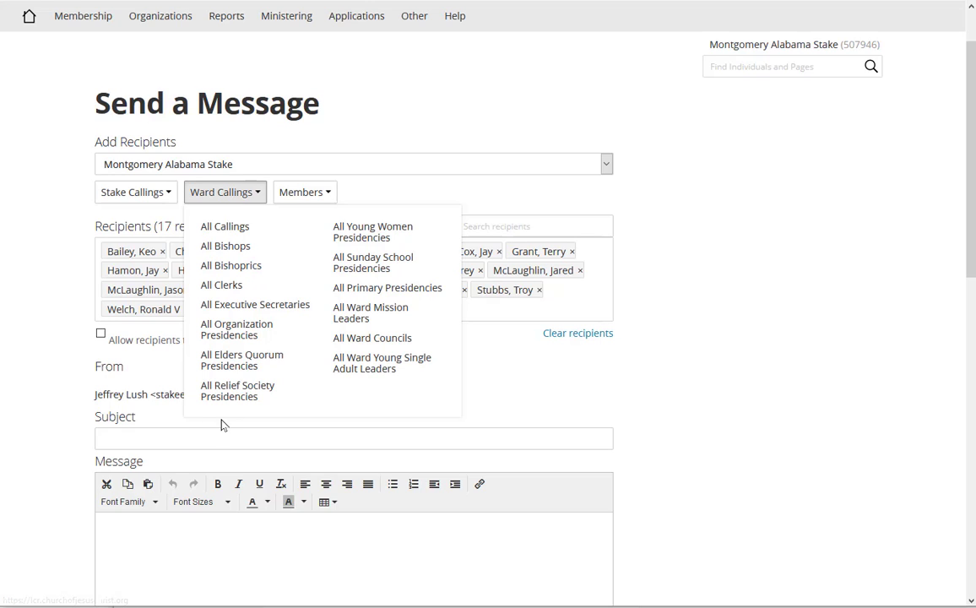
mouse_move(237, 329)
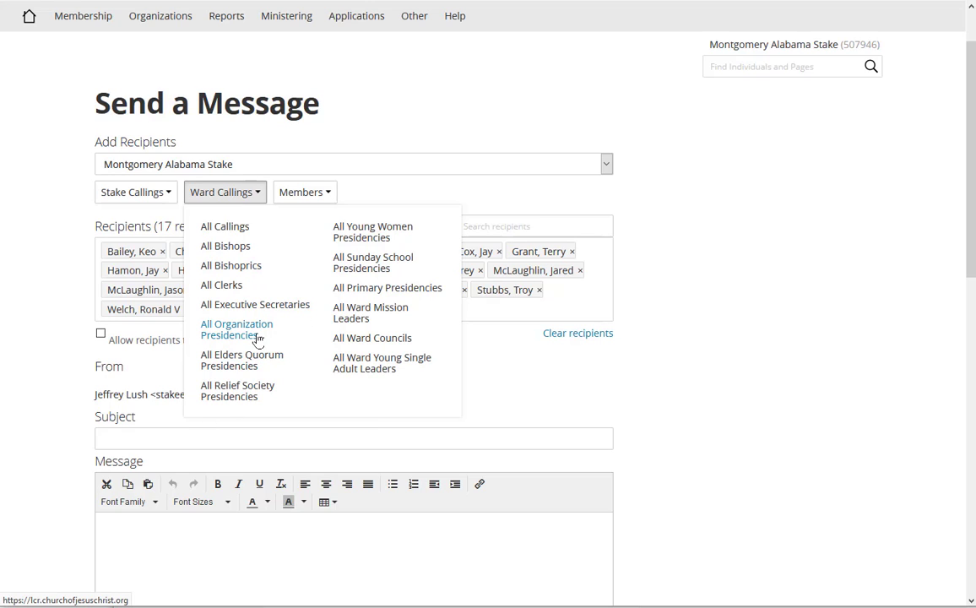
left_click(304, 192)
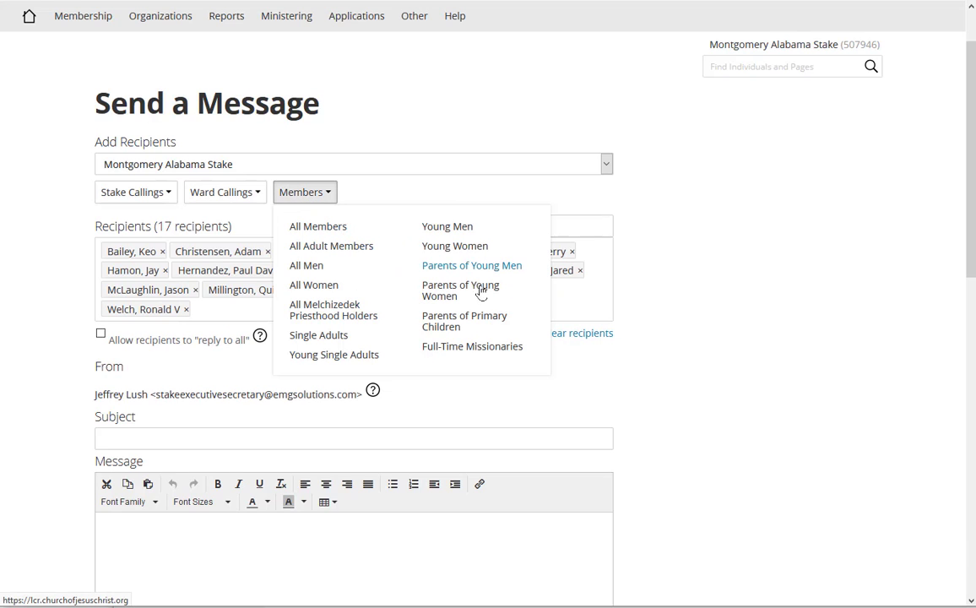
mouse_move(368, 194)
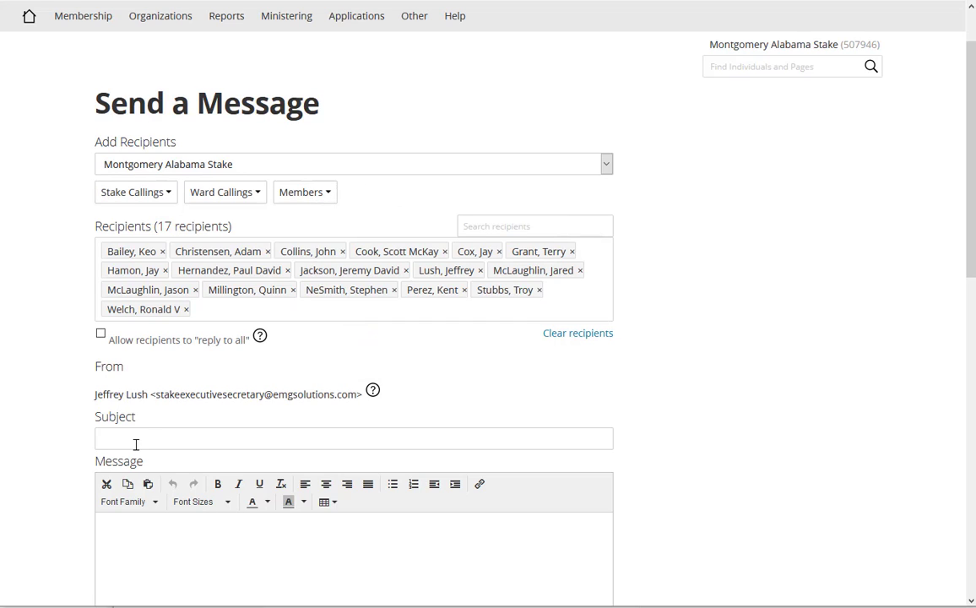
Enter 'Subject' as the message subject line
type("su")
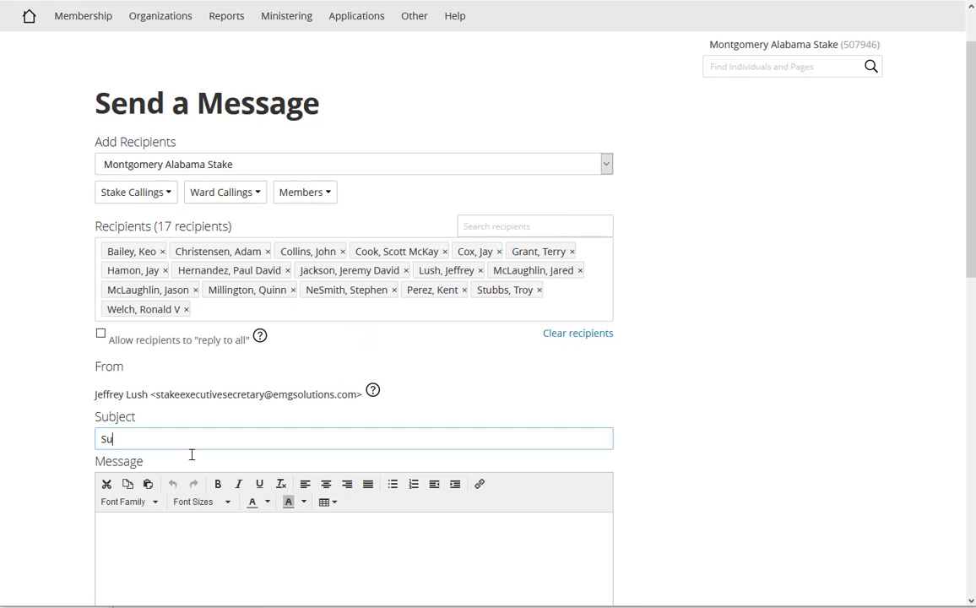
type("Subject")
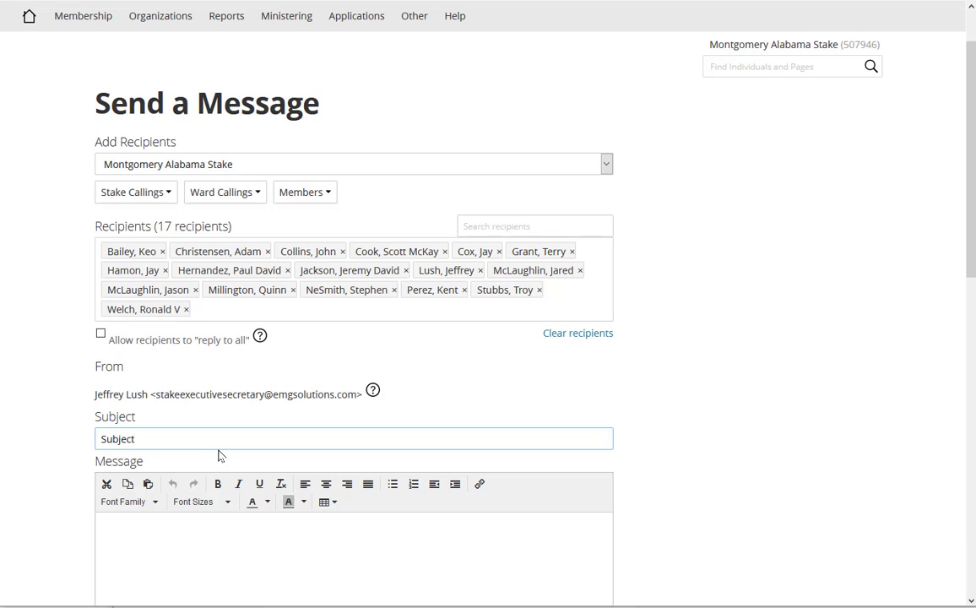
scroll("down", 3)
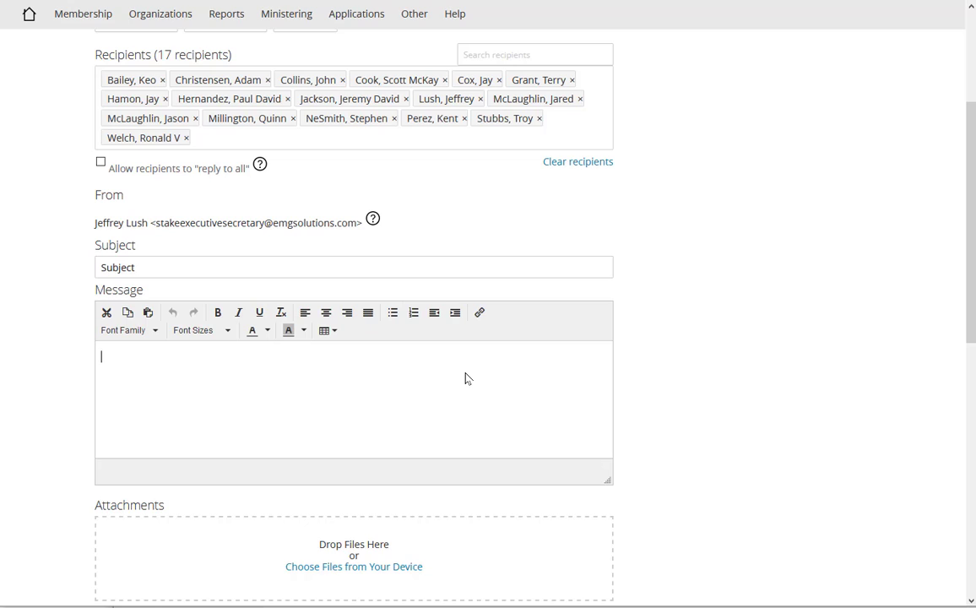
type("The web site is")
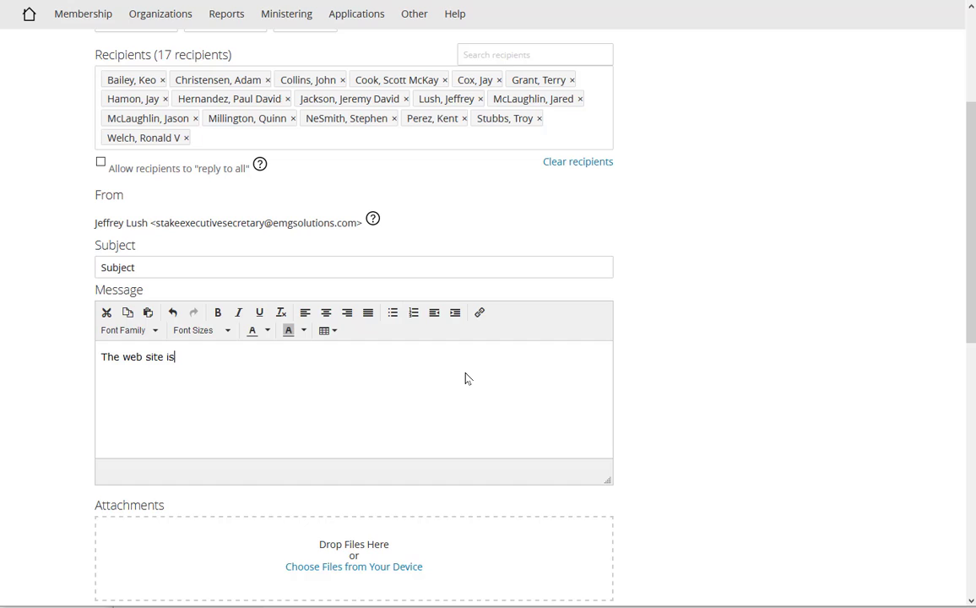
type("locatio")
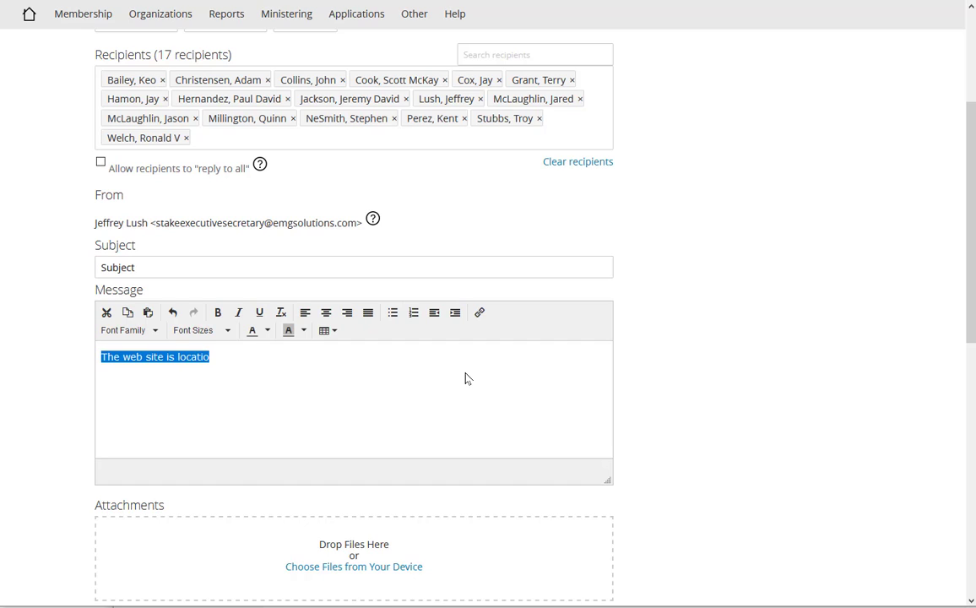
type("Select")
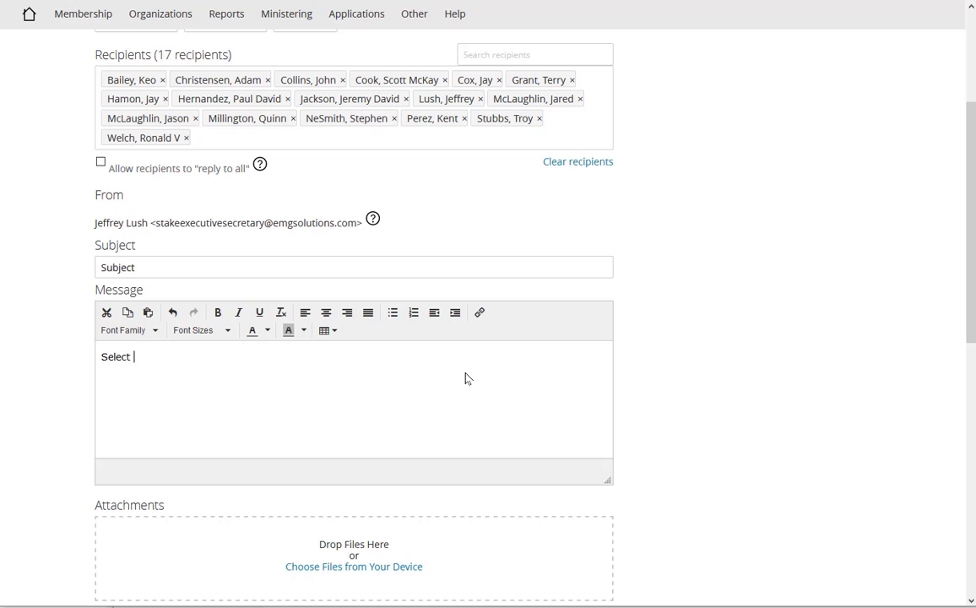
type("for the web site.")
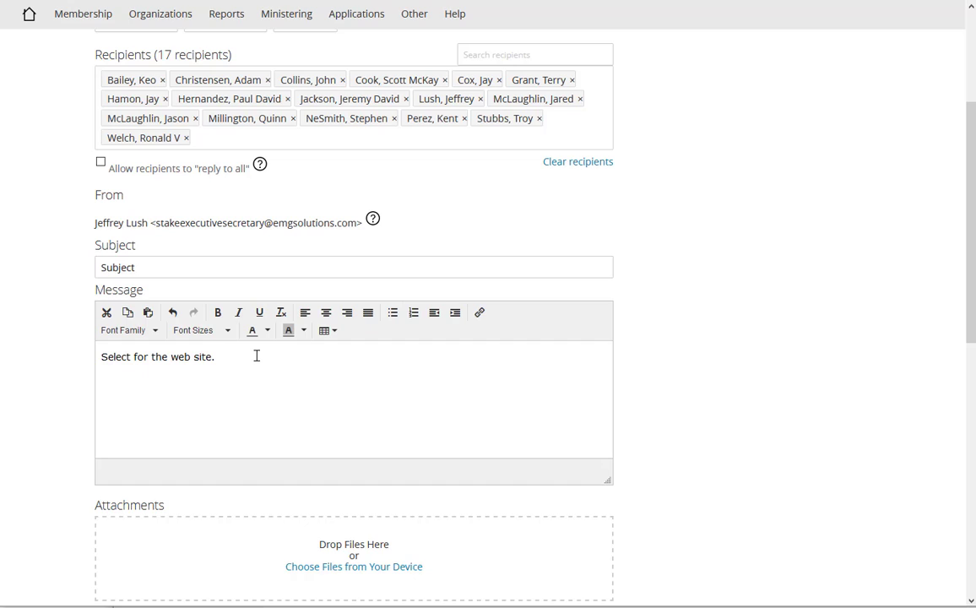
type("https:")
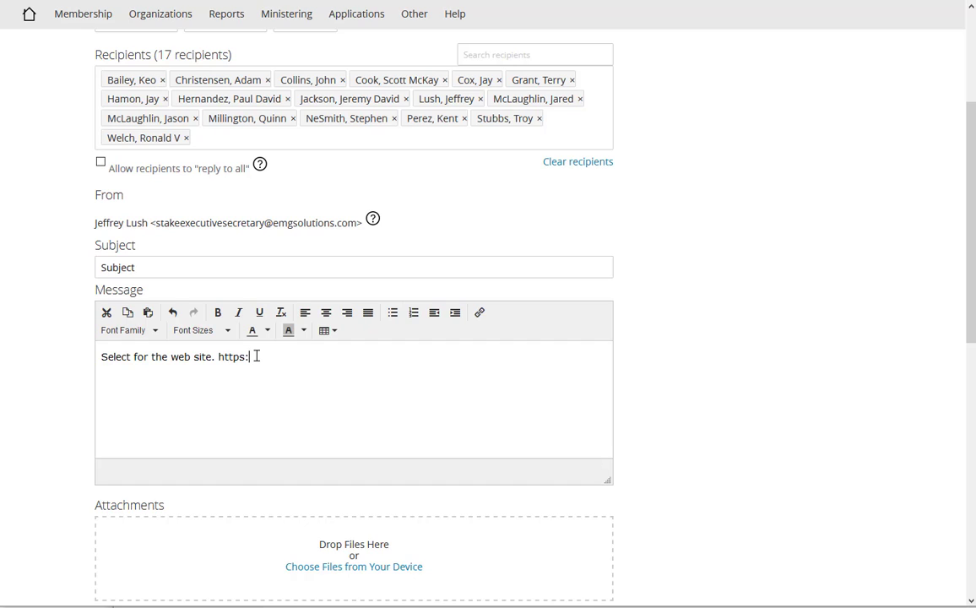
type("//www")
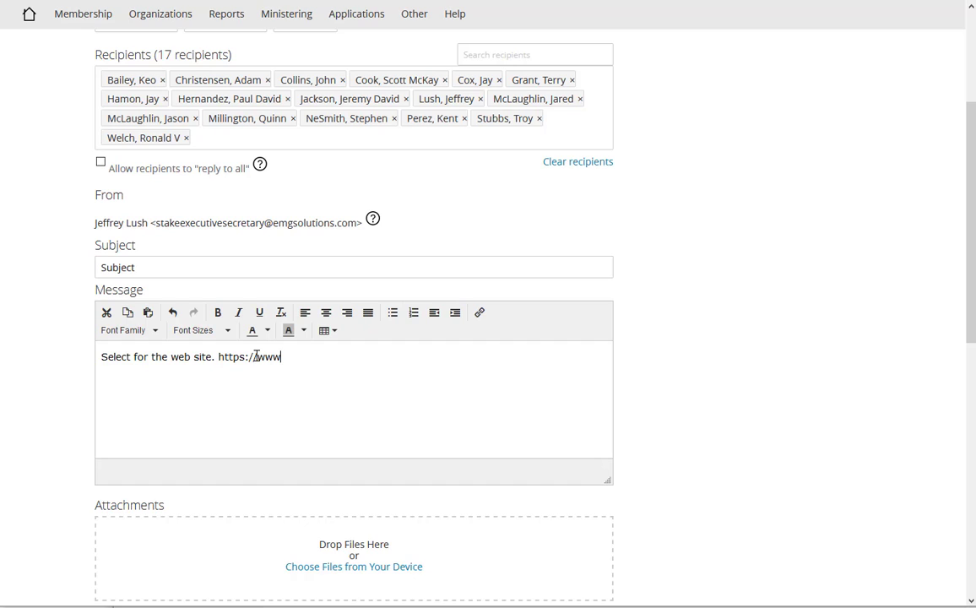
type(".lds.o")
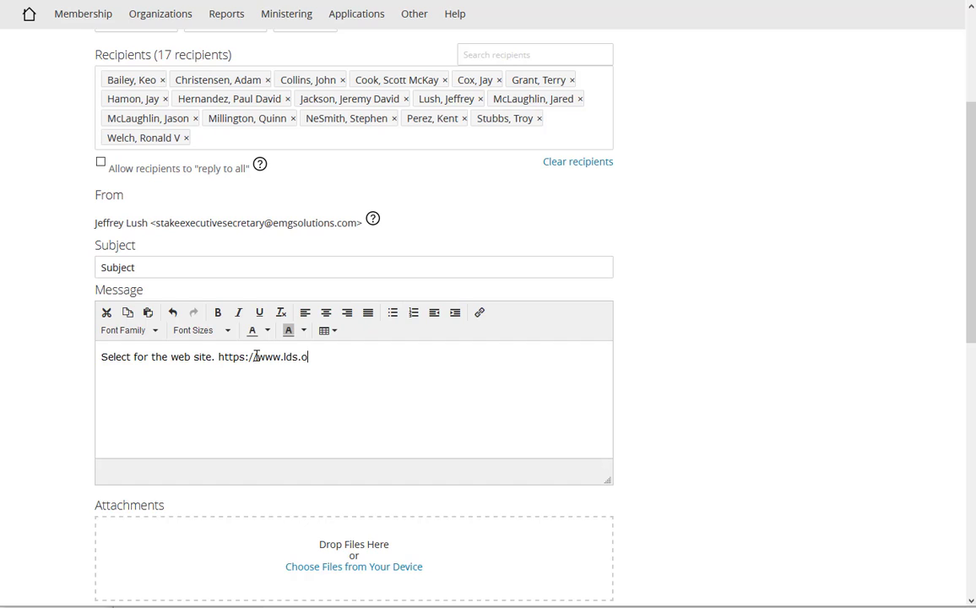
type("rg")
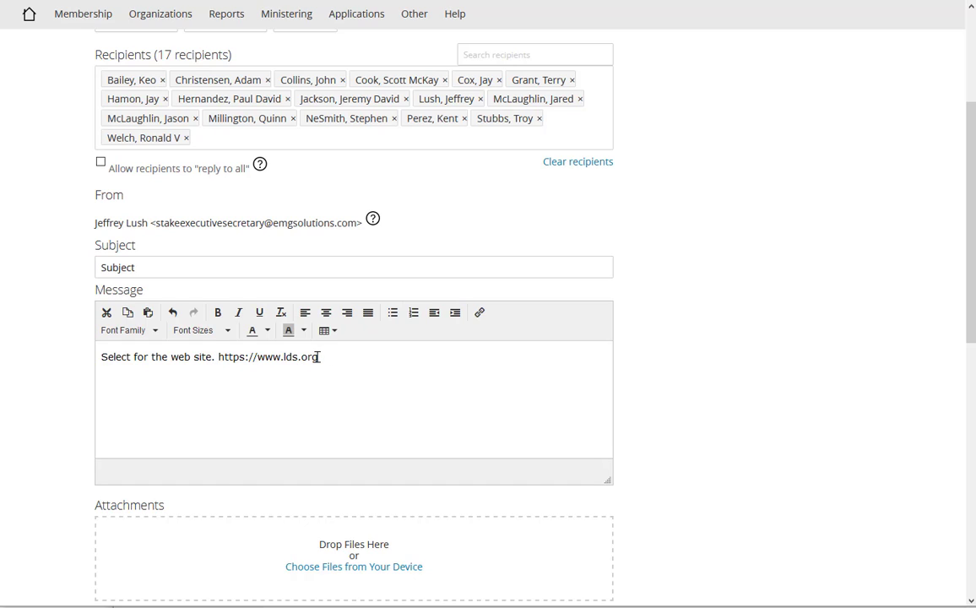
double_click(309, 356)
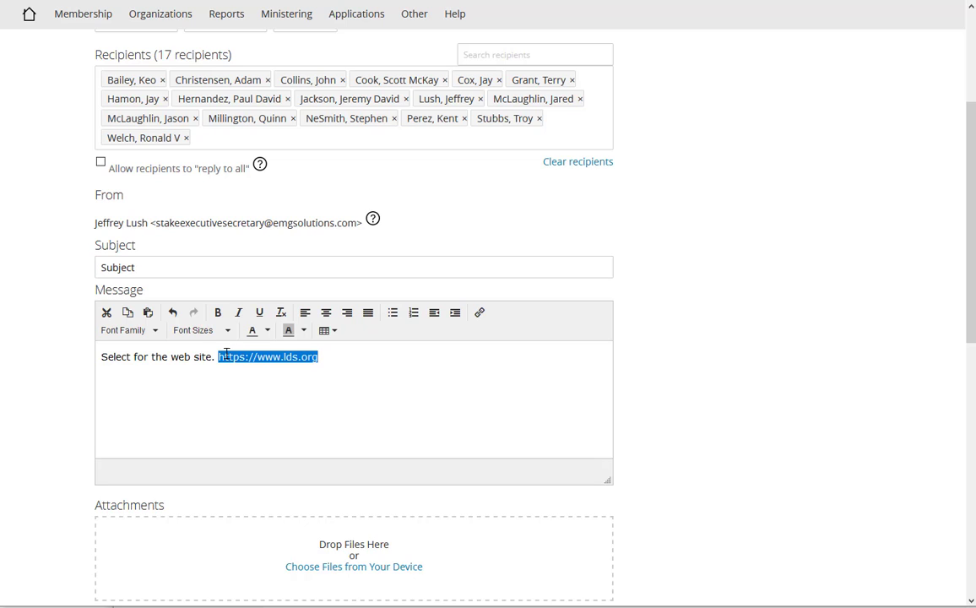
right_click(267, 356)
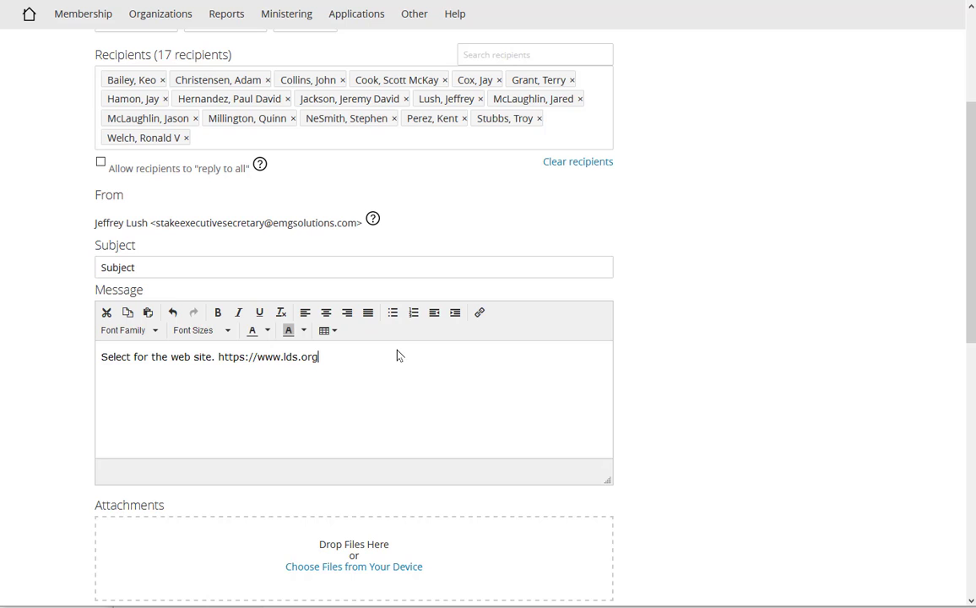
double_click(266, 356)
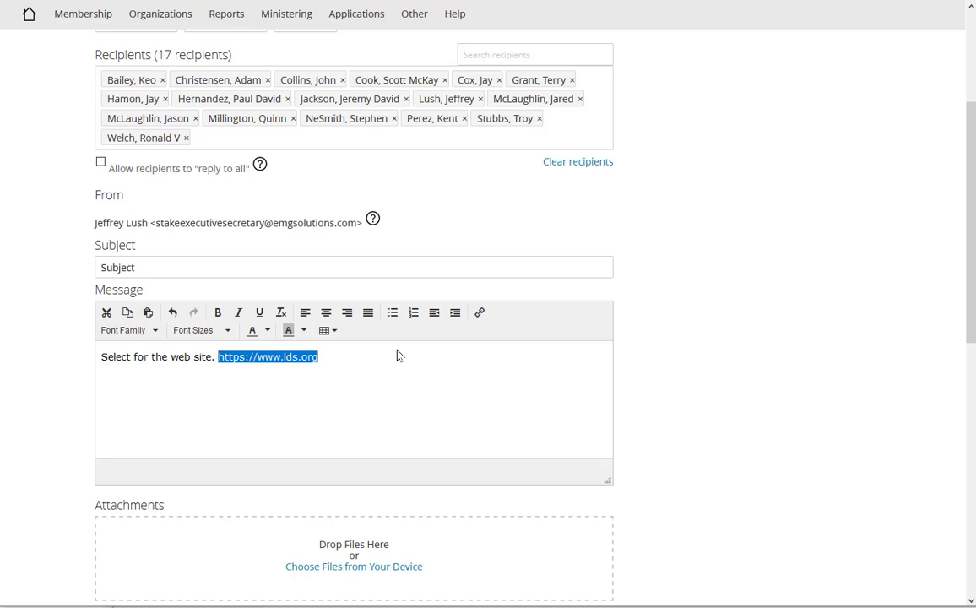
mouse_move(479, 313)
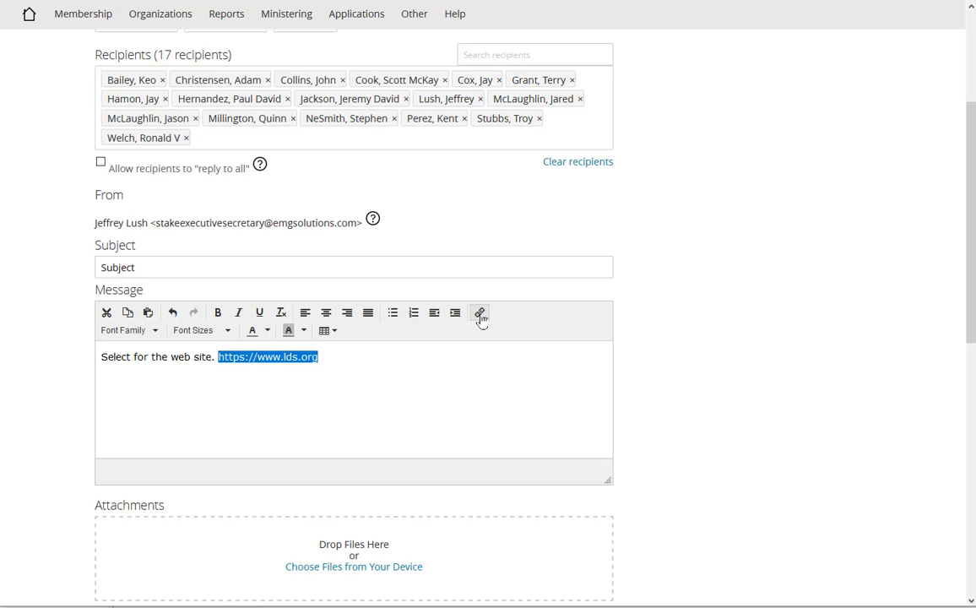
left_click(479, 313)
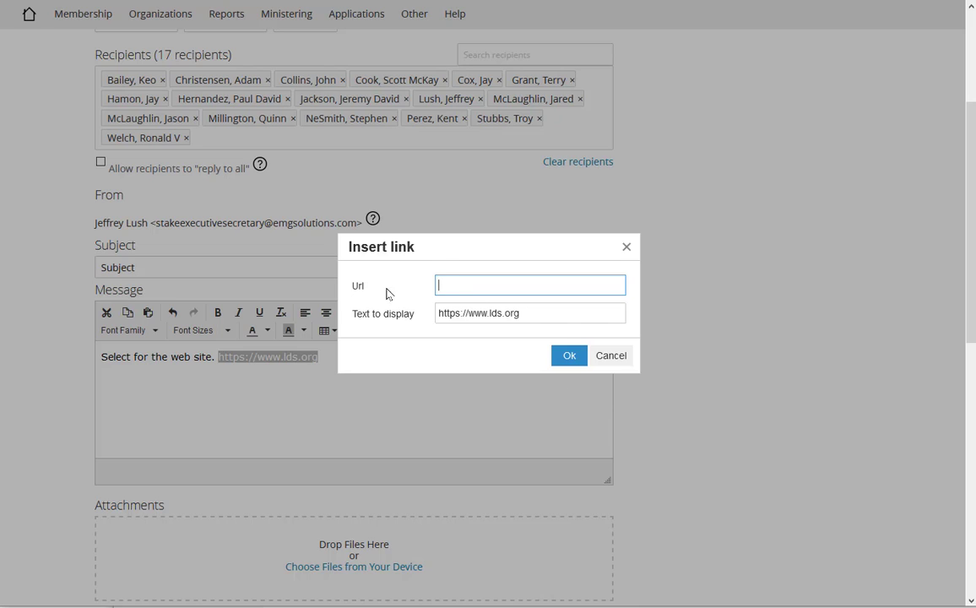
type("https://www.lds.org")
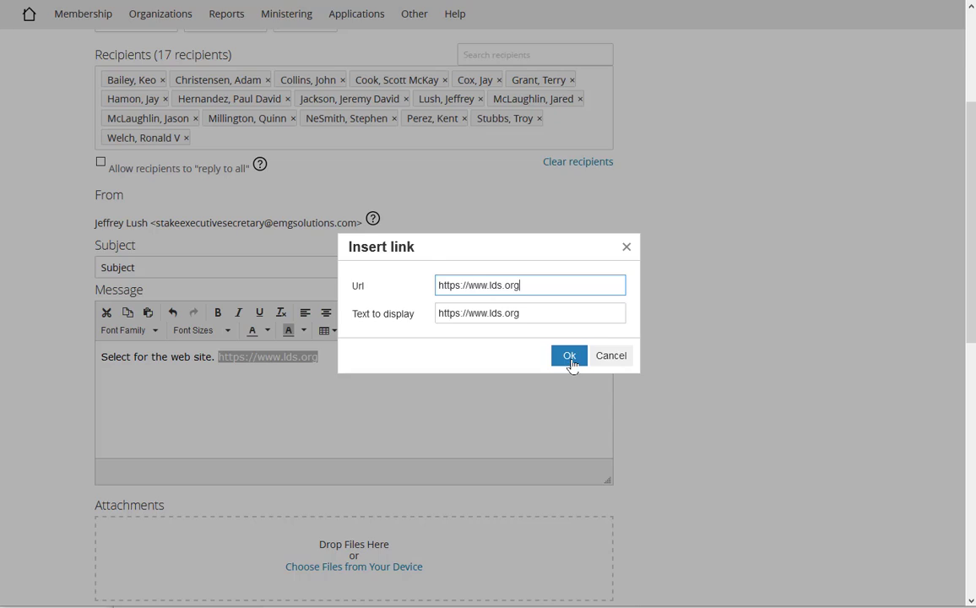
left_click(568, 354)
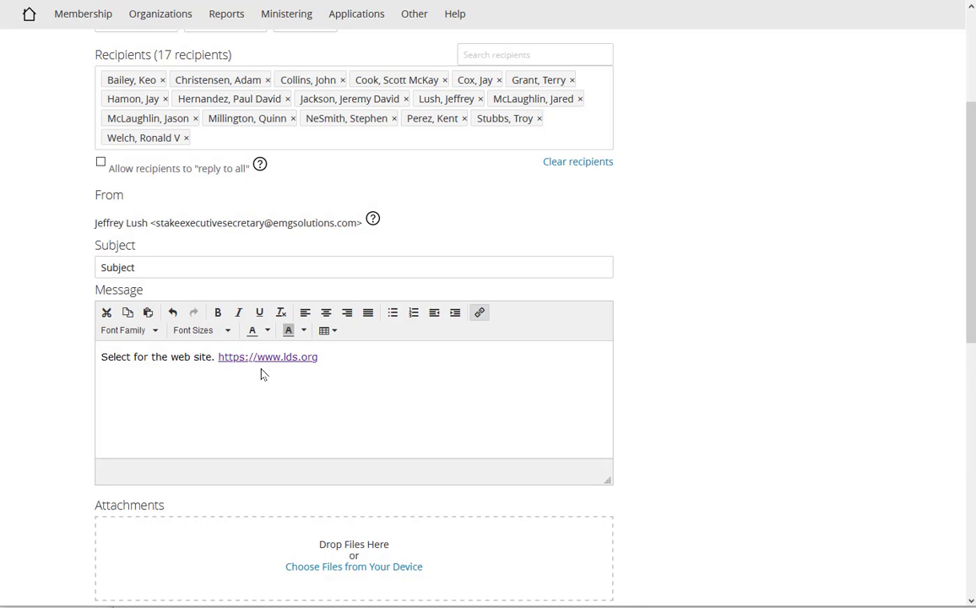
mouse_move(360, 355)
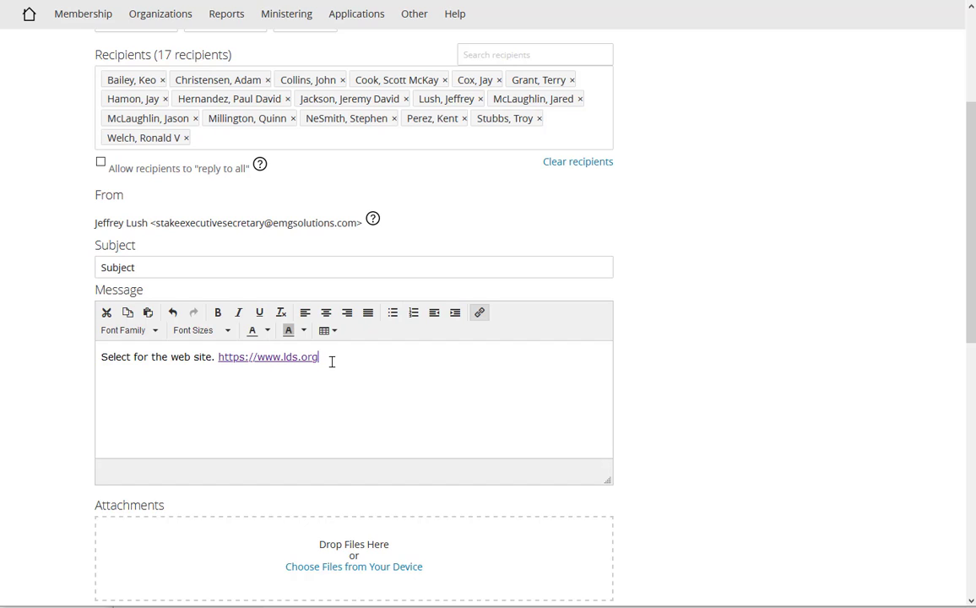
mouse_move(291, 361)
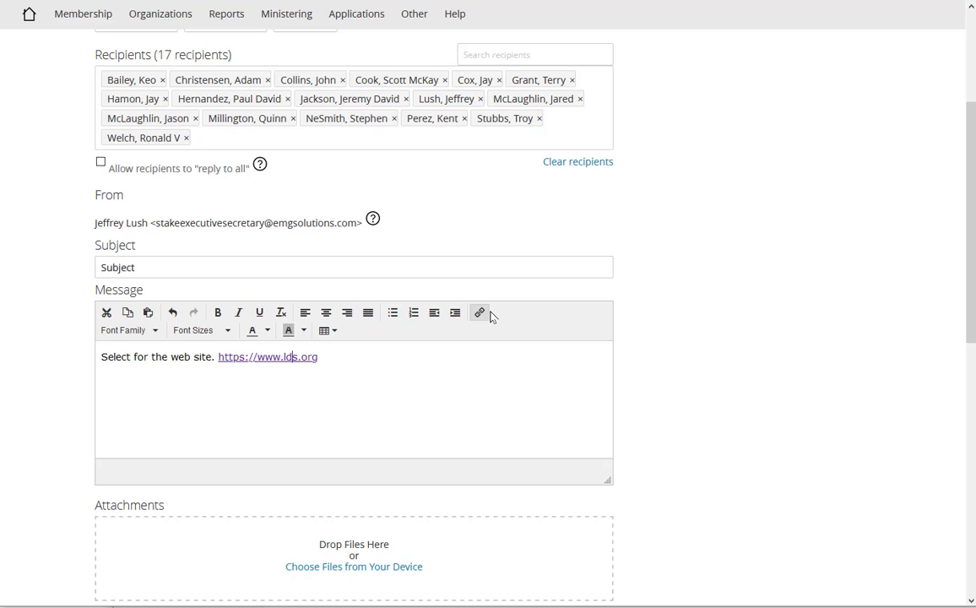
Change the link's display text to 'Web Site'
left_click(479, 313)
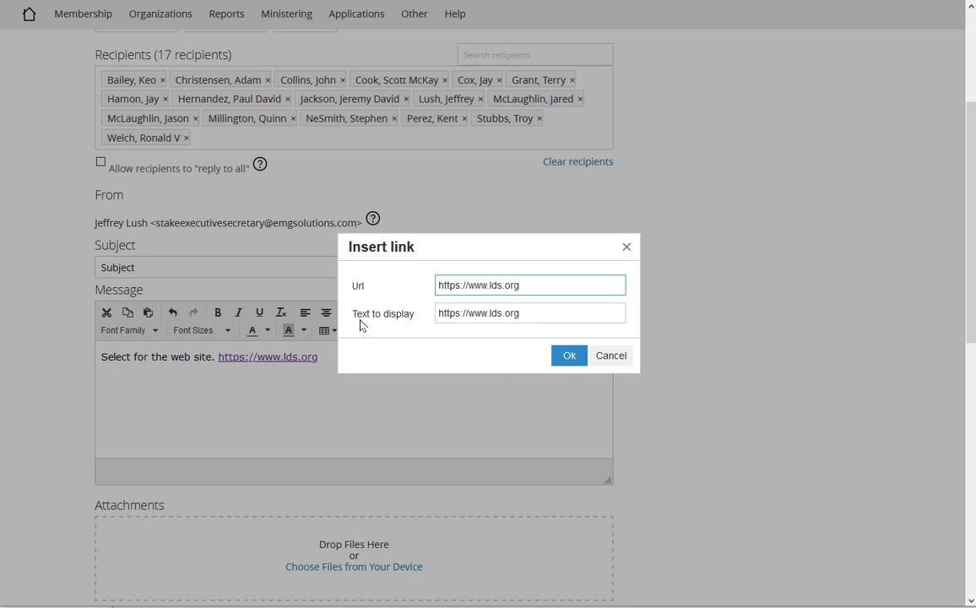
triple_click(529, 313)
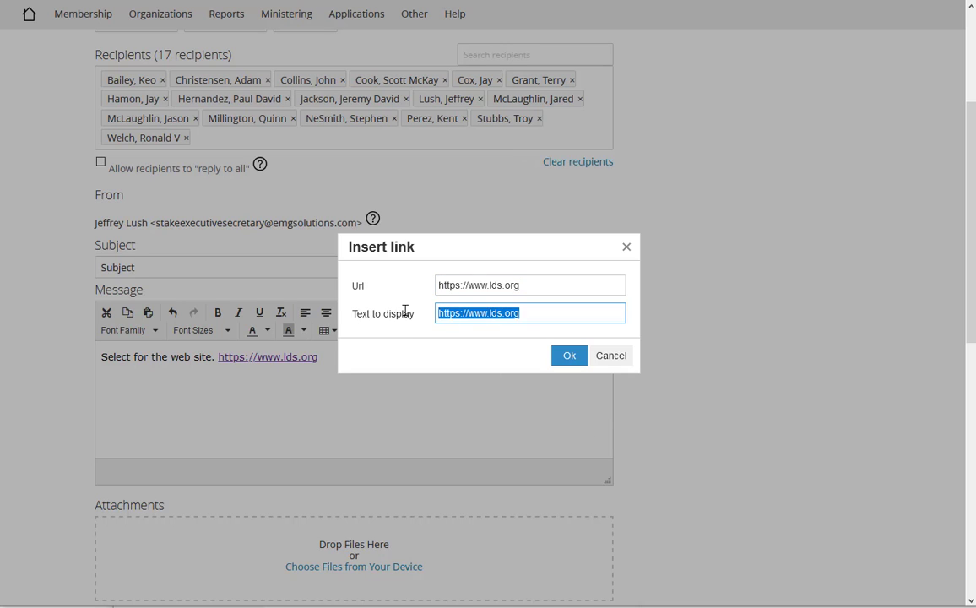
type("Web")
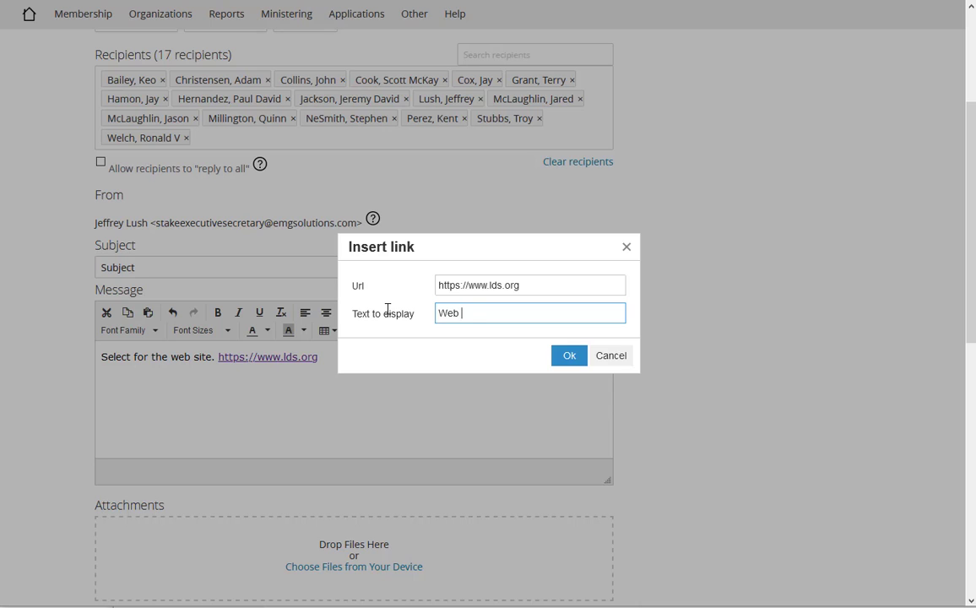
type("Site")
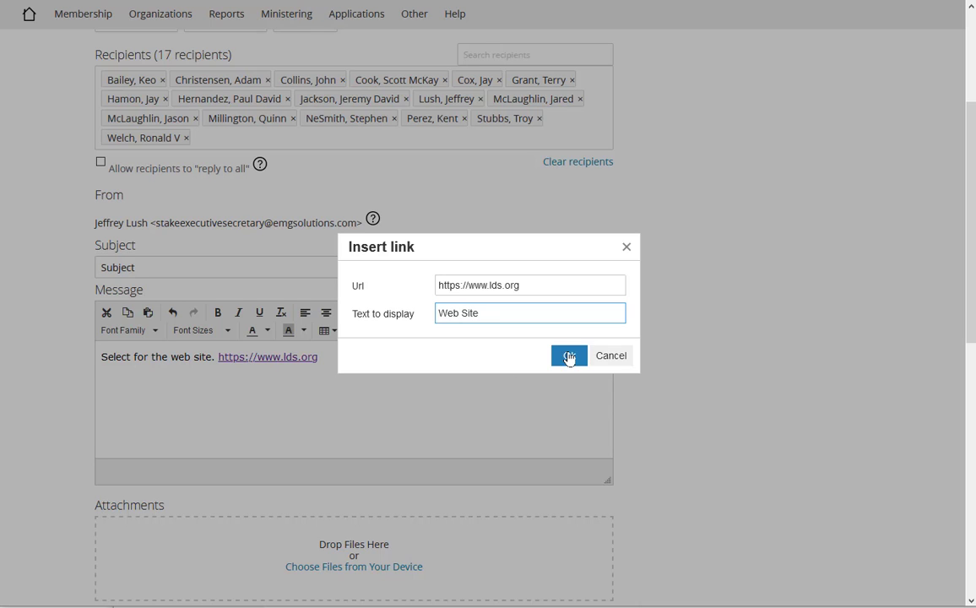
left_click(568, 355)
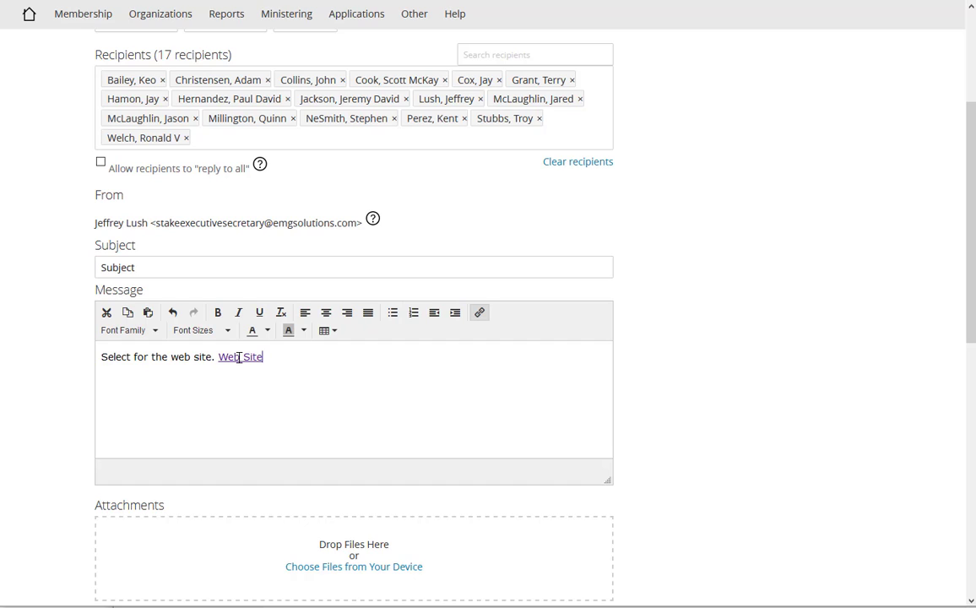
mouse_move(330, 380)
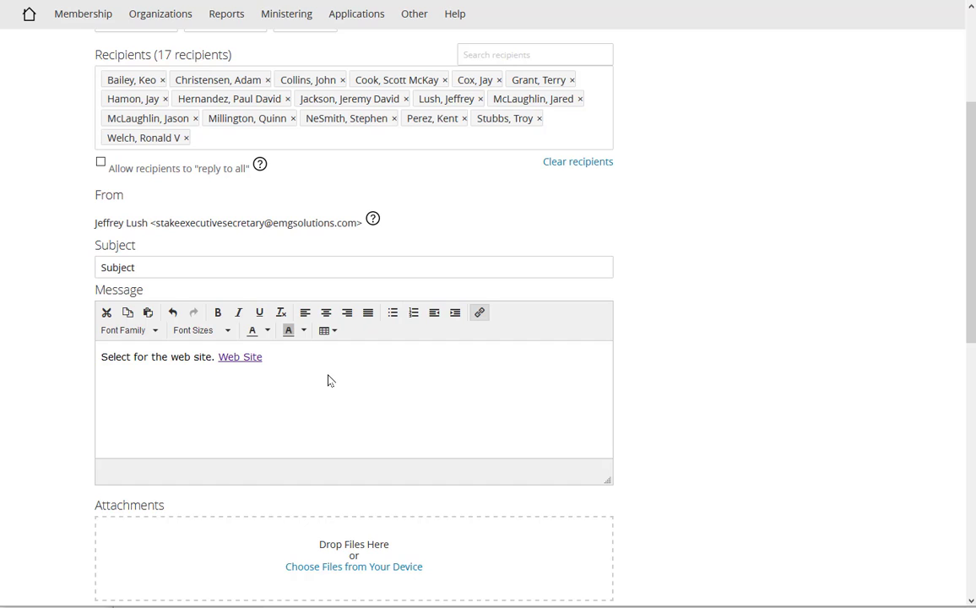
mouse_move(318, 373)
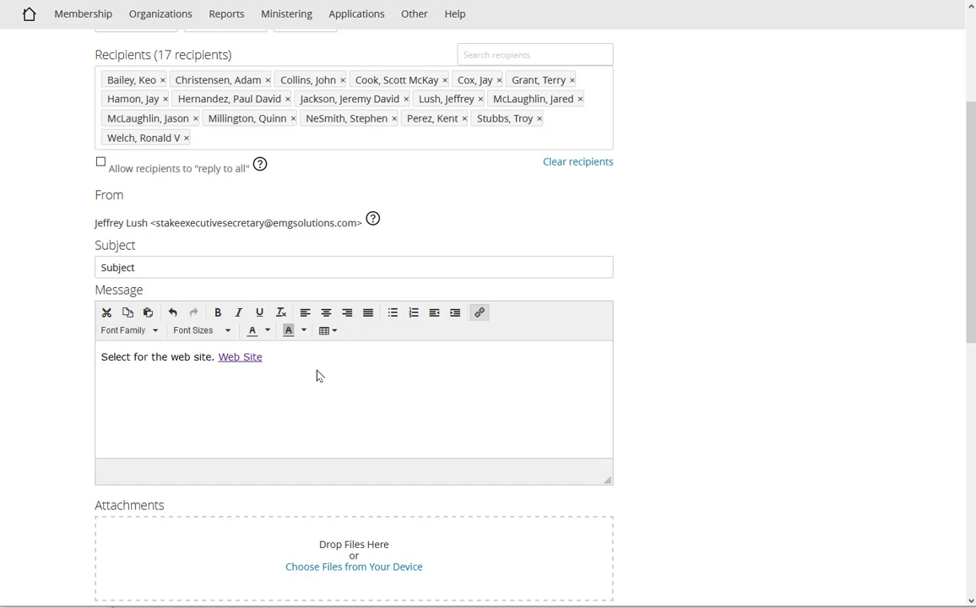
mouse_move(392, 312)
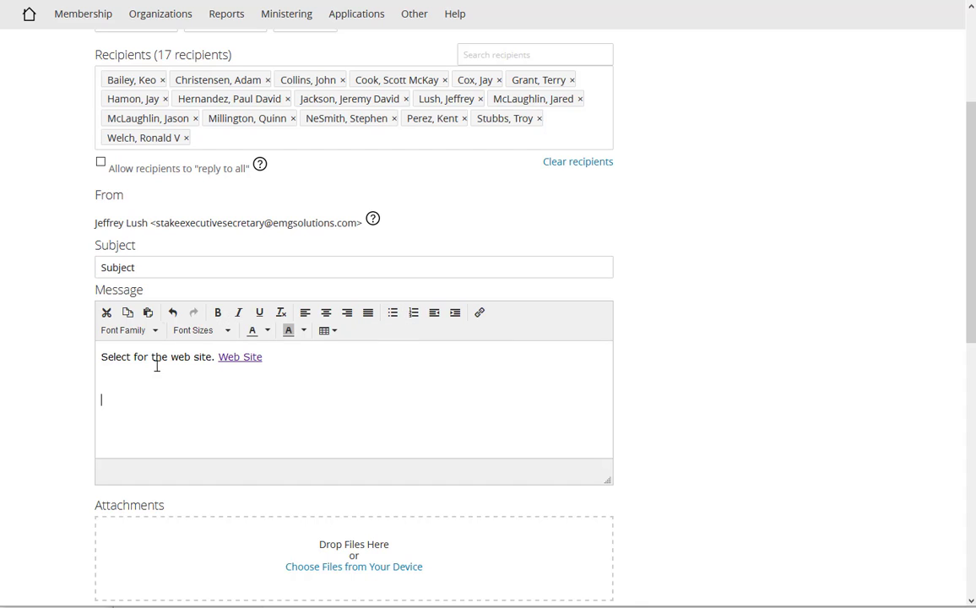
Scroll through the message-sent confirmation email in Outlook
scroll("down", 3)
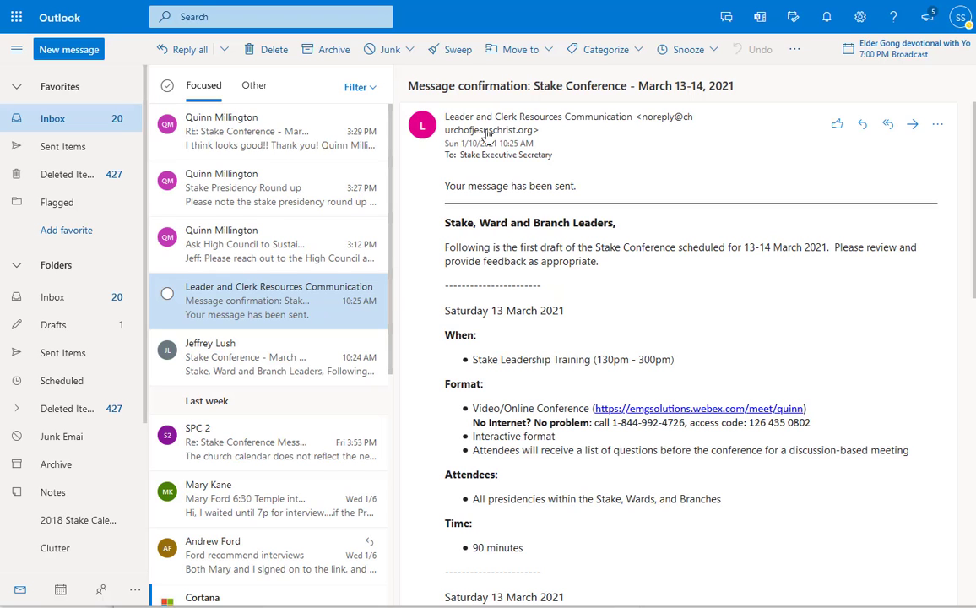
mouse_move(533, 222)
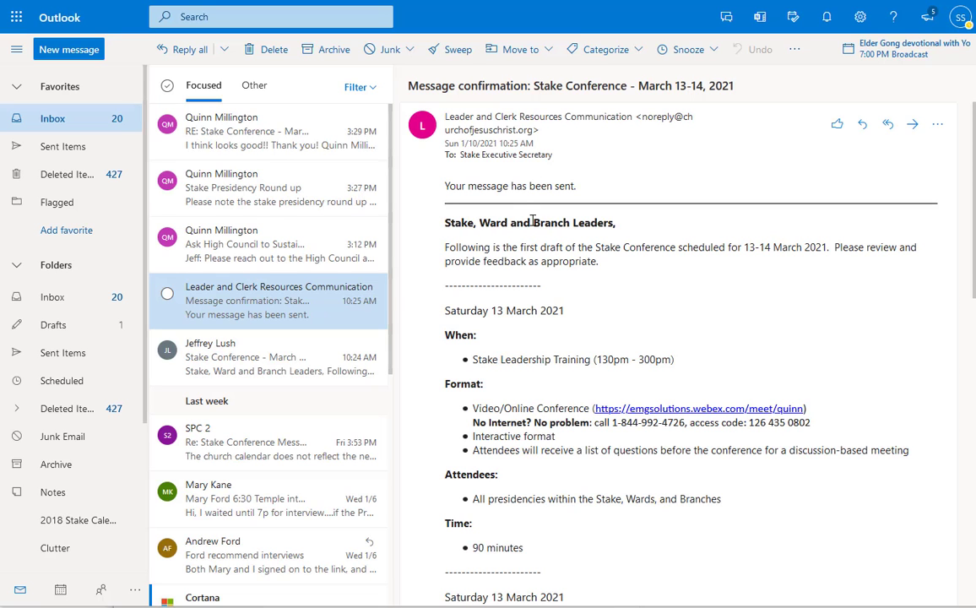
scroll("down", 3)
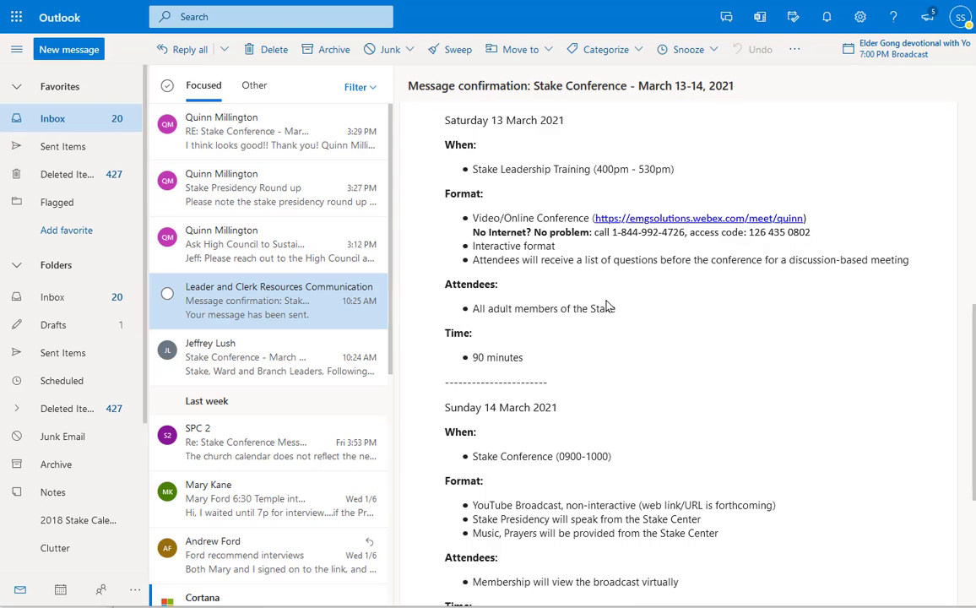
scroll("down", 3)
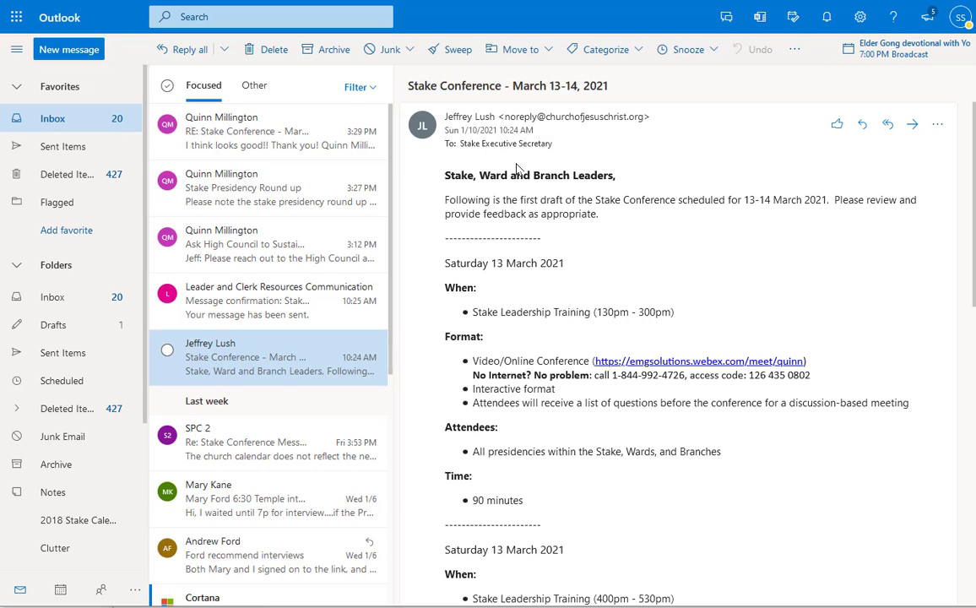
mouse_move(473, 144)
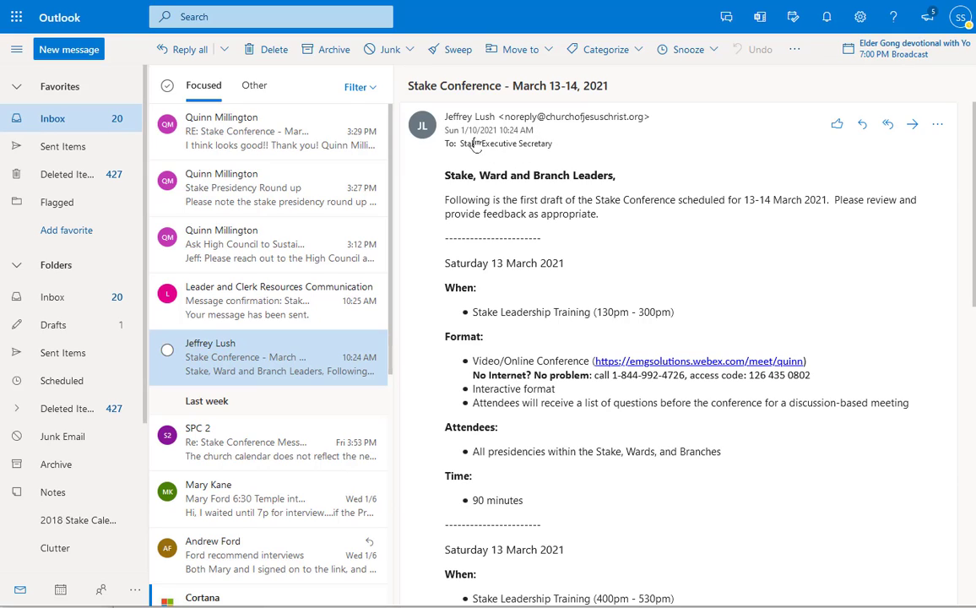
Scroll the Stake Conference email down to the Stake Leadership Training session
scroll("down", 3)
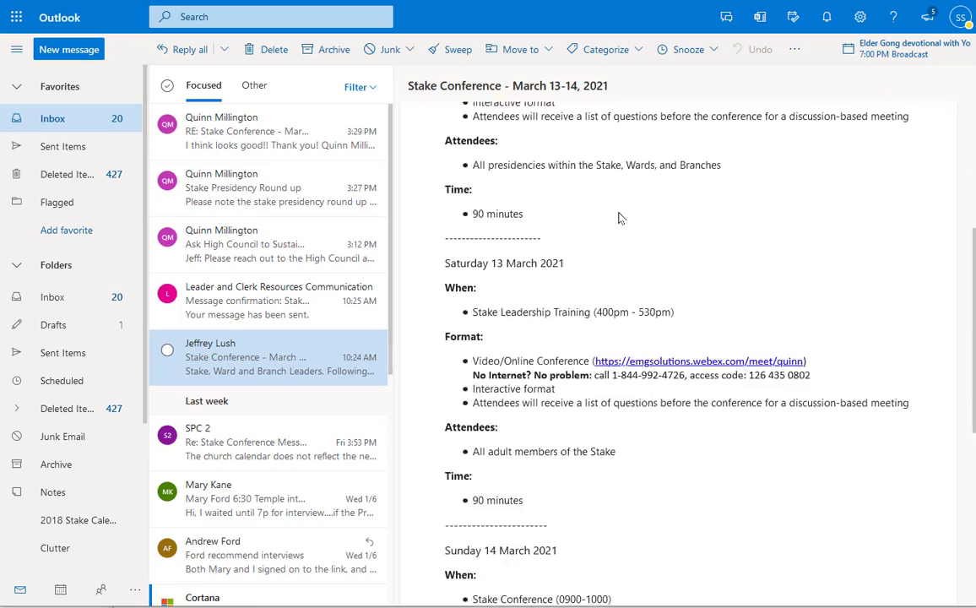